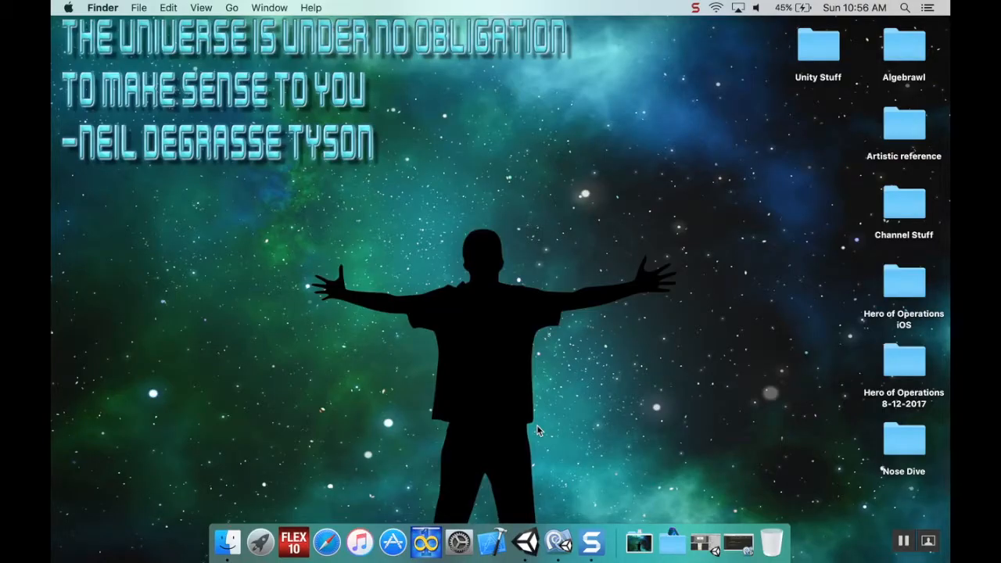
mouse_move(635, 514)
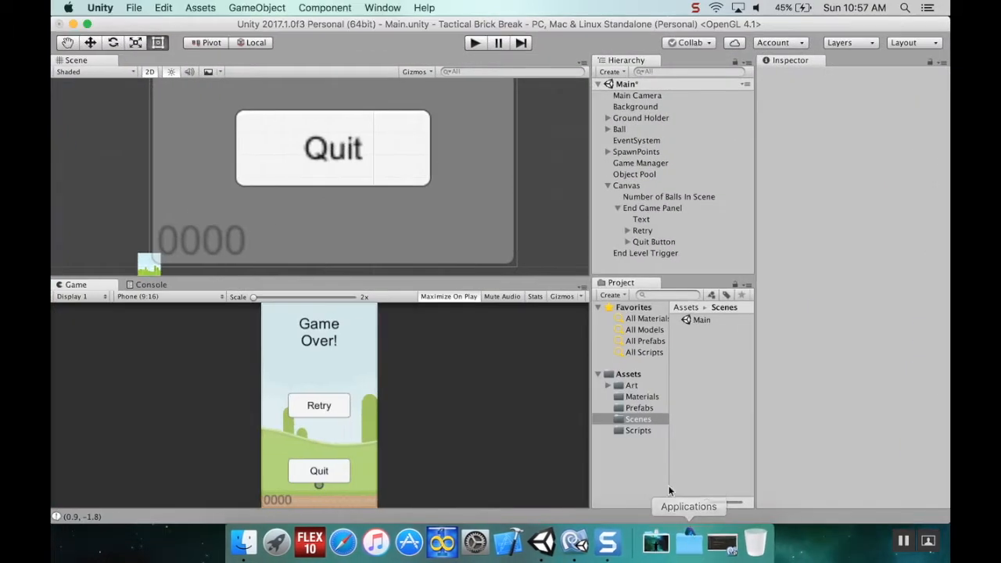
mouse_move(570, 222)
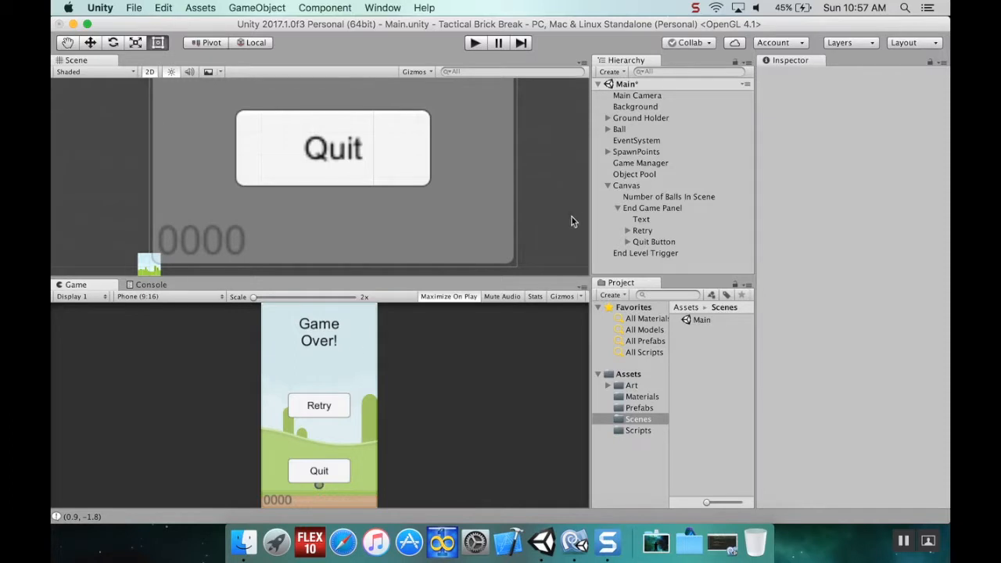
Deactivate the End Game Panel in the Inspector so Game Over no longer shows.
click(650, 206)
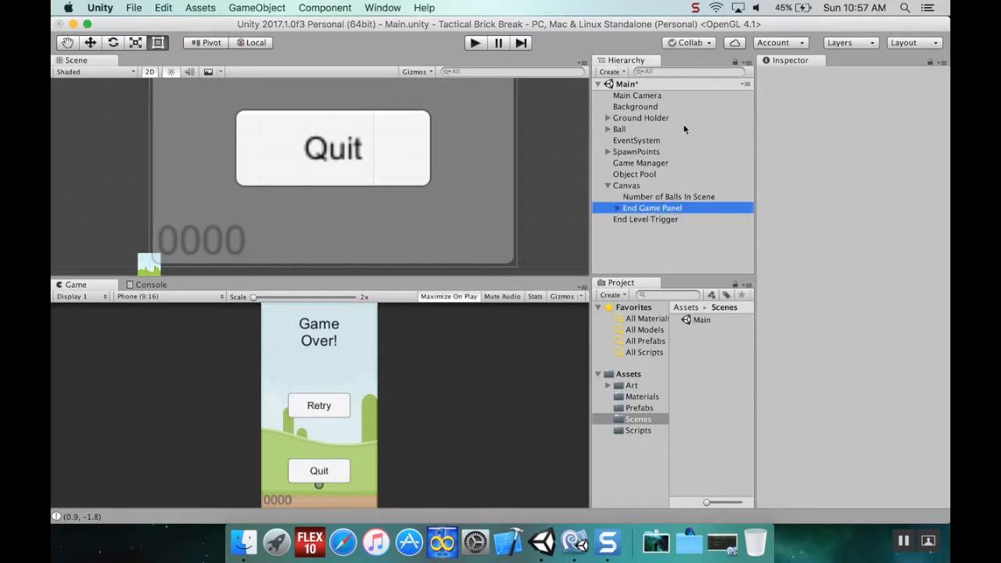
click(651, 206)
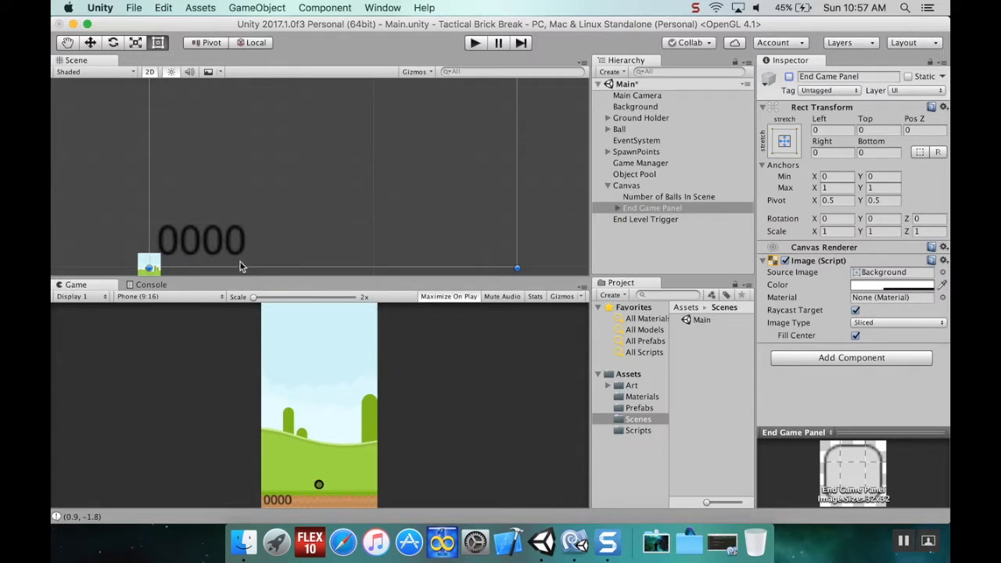
mouse_move(367, 508)
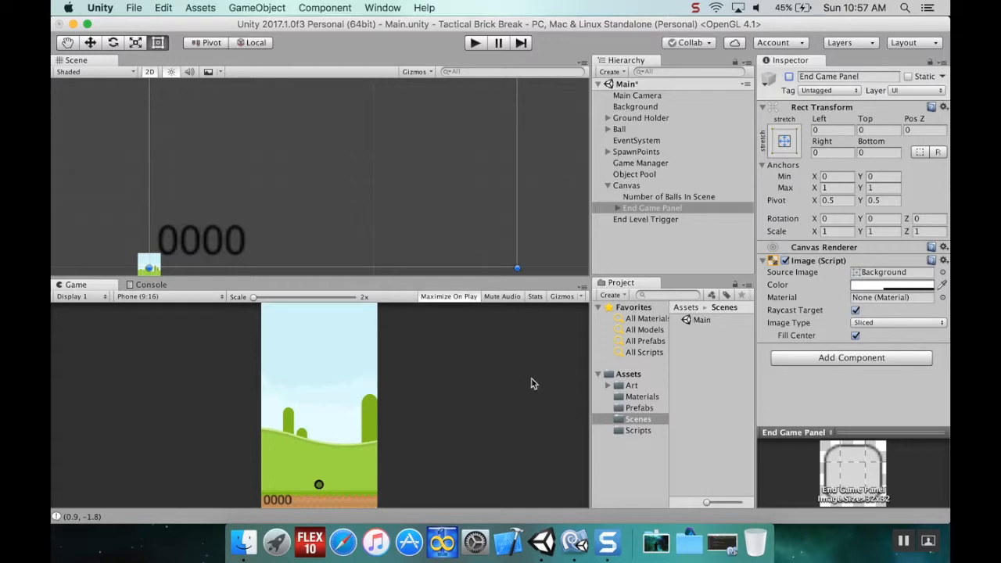
mouse_move(369, 480)
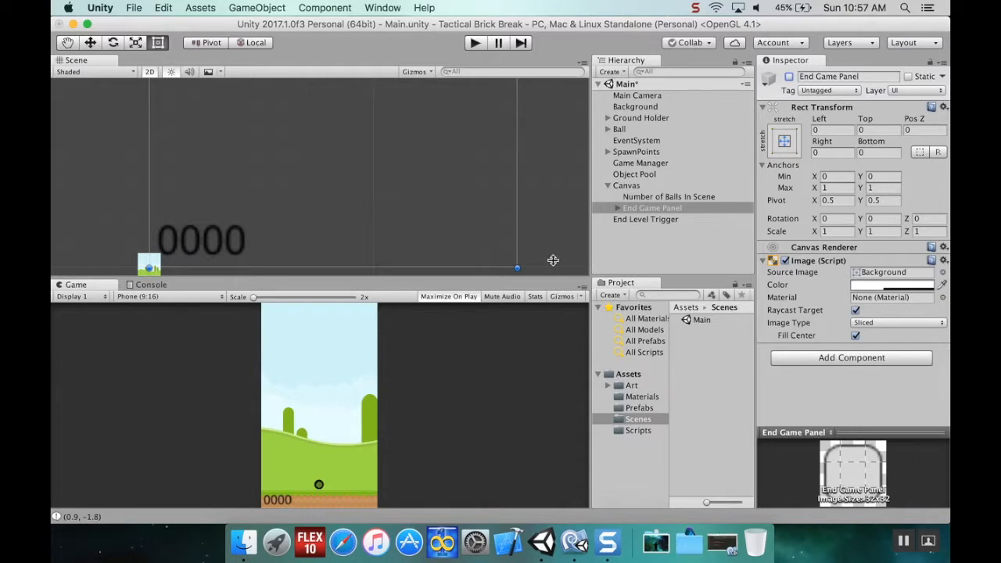
mouse_move(728, 187)
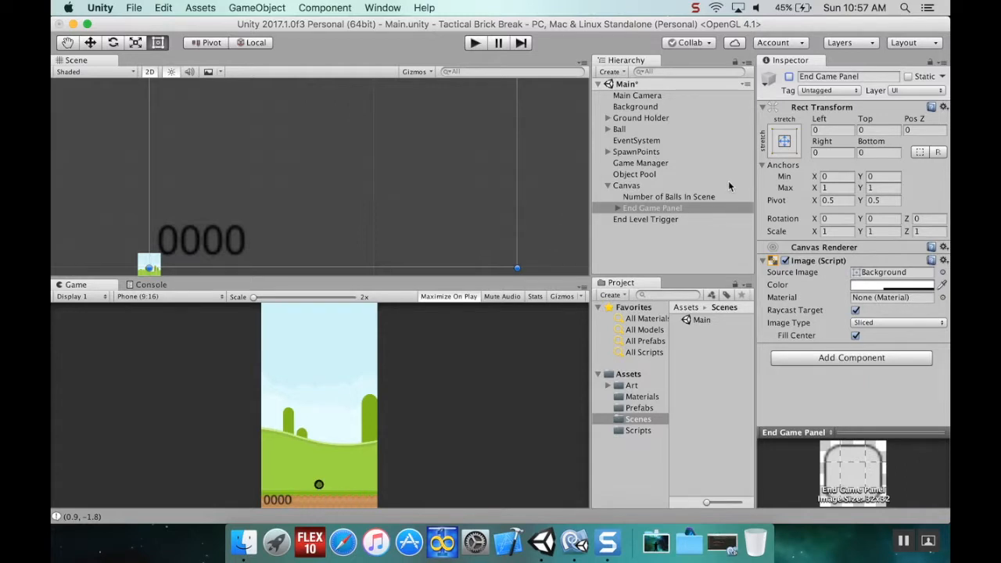
Create a UI Text under Canvas, move it beside the 0000 counter and set its anchors.
click(626, 185)
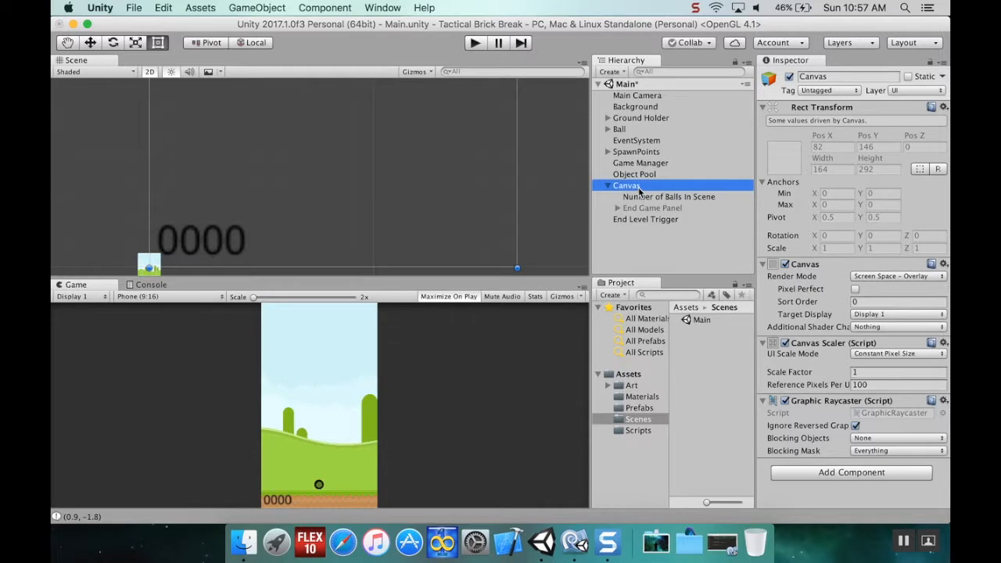
right_click(625, 185)
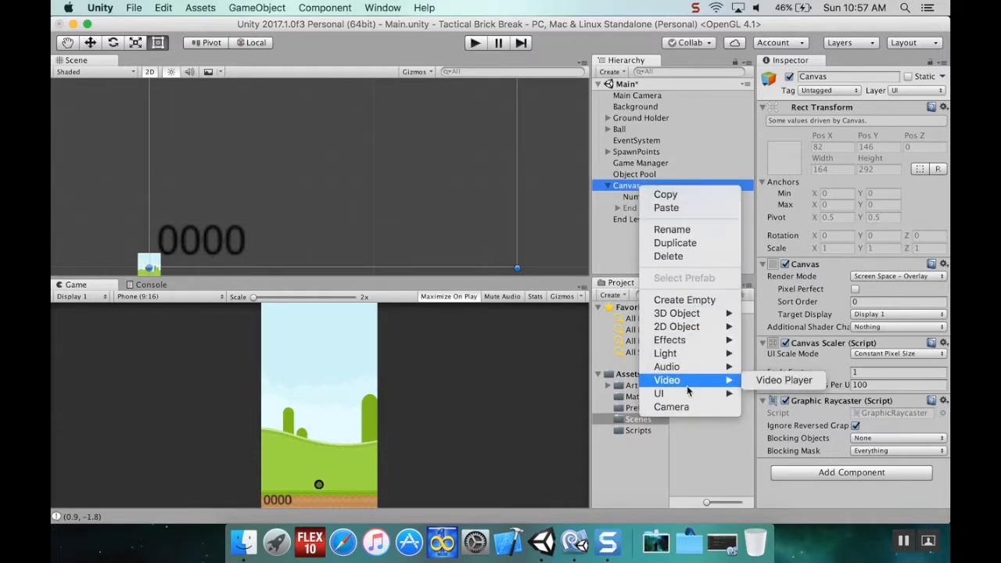
click(591, 260)
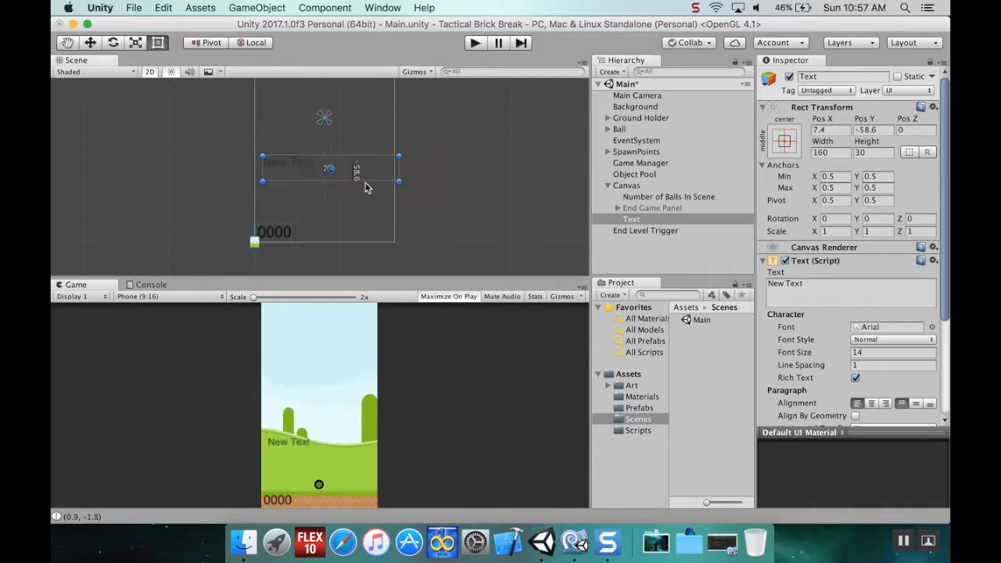
drag(325, 169, 325, 227)
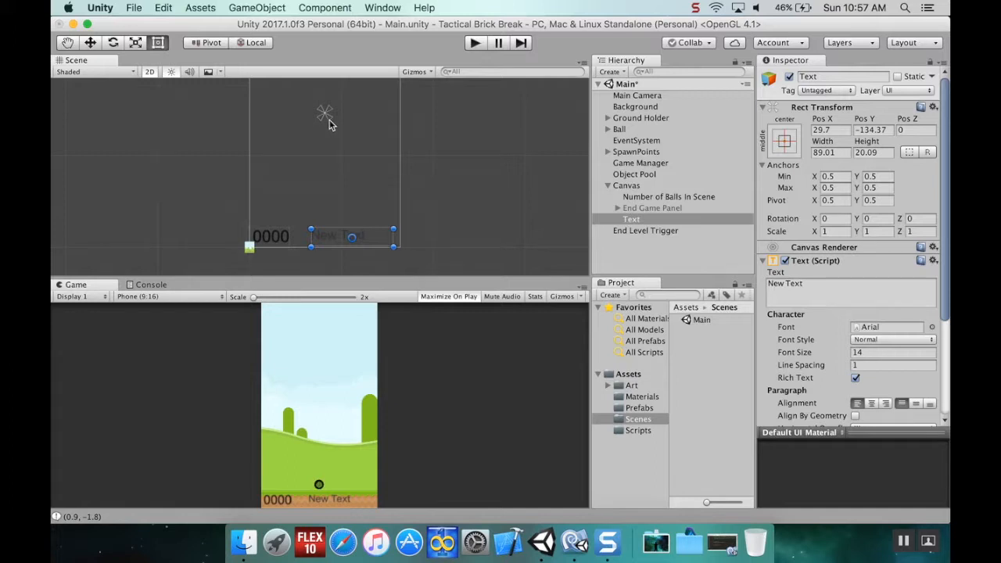
drag(394, 248, 392, 249)
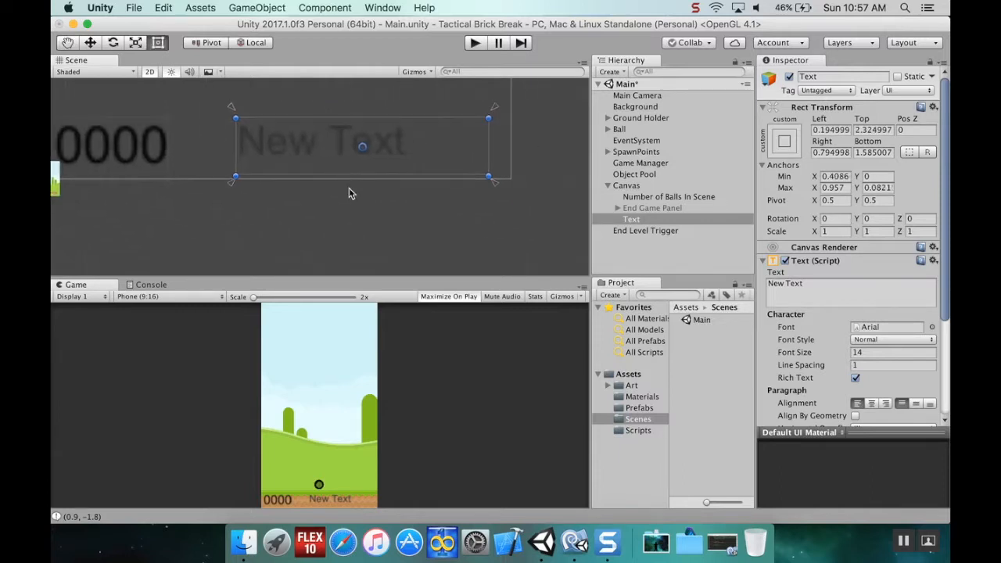
Rename the new text object to Score and make its text read 'Score:'.
click(631, 219)
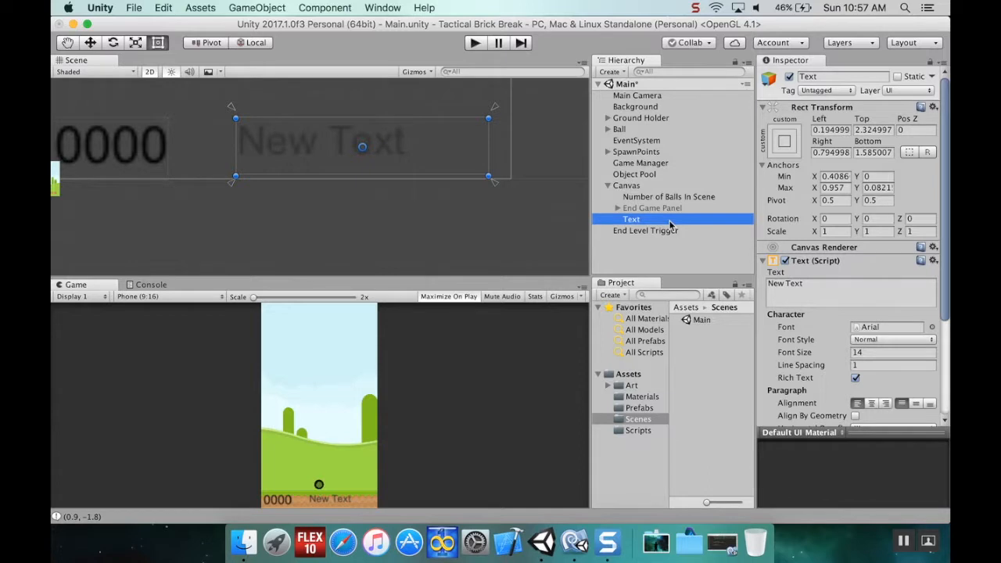
double_click(631, 218)
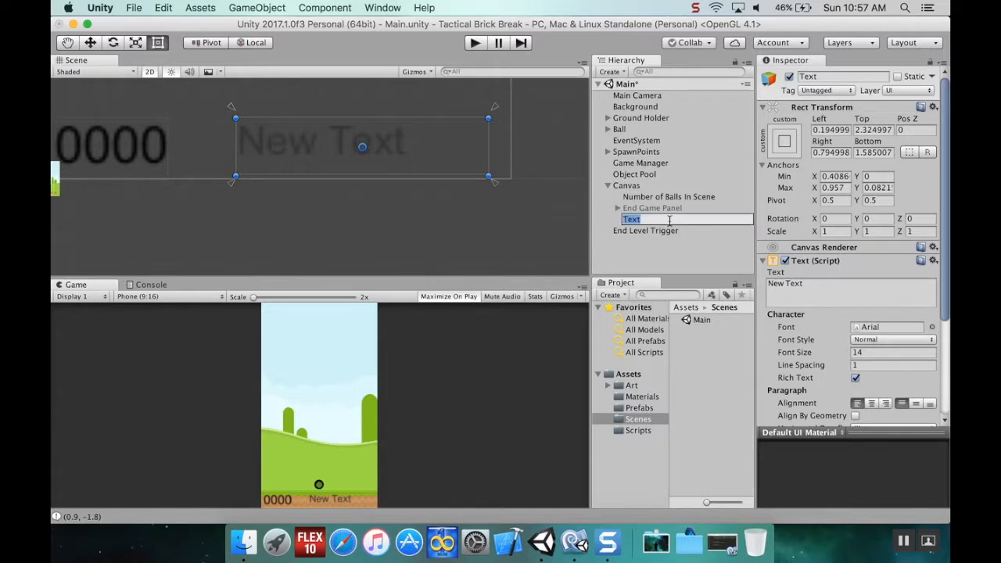
text(Score:)
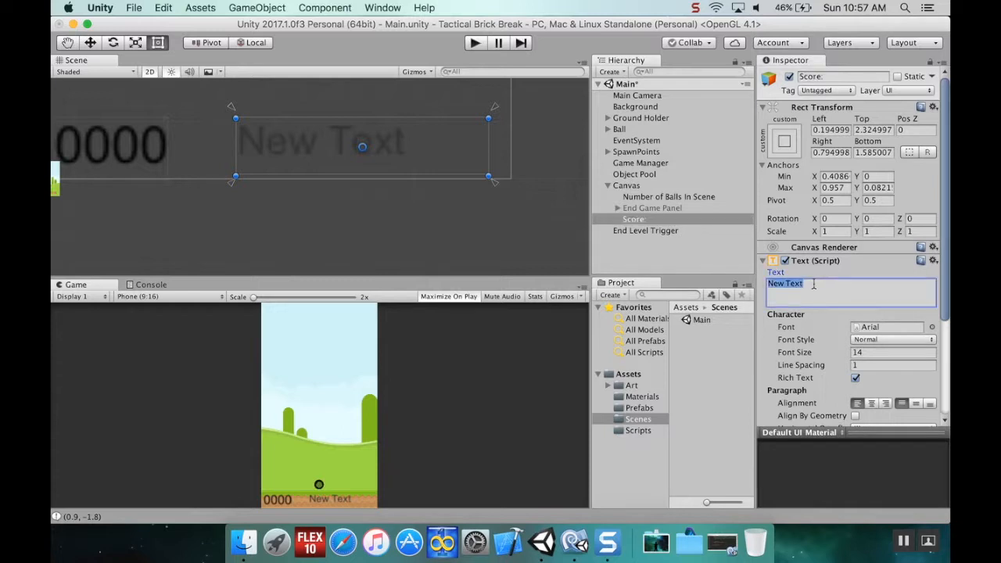
text(Score:)
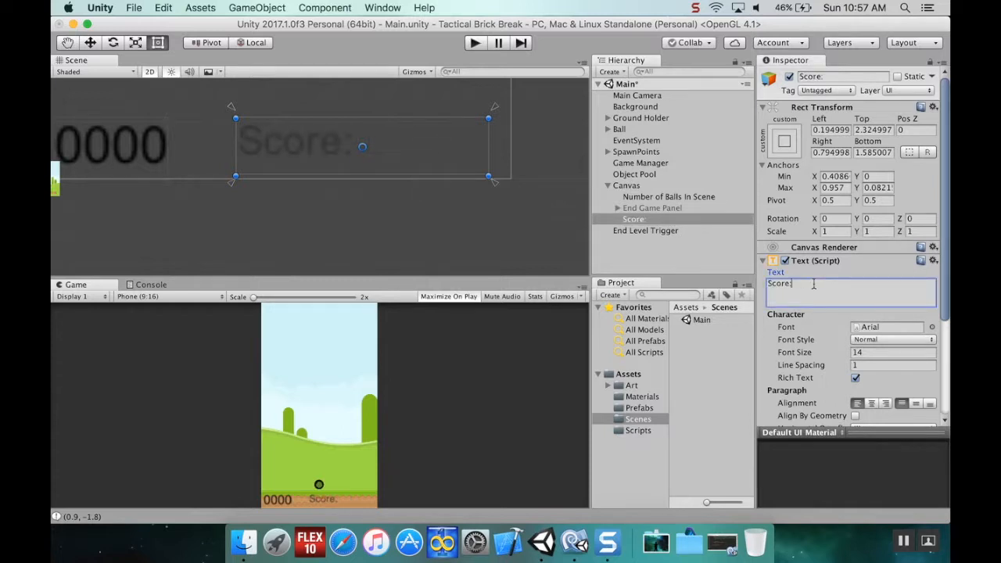
Set the Score label's colour to black and resize its box to fit the label.
scroll(down, 3)
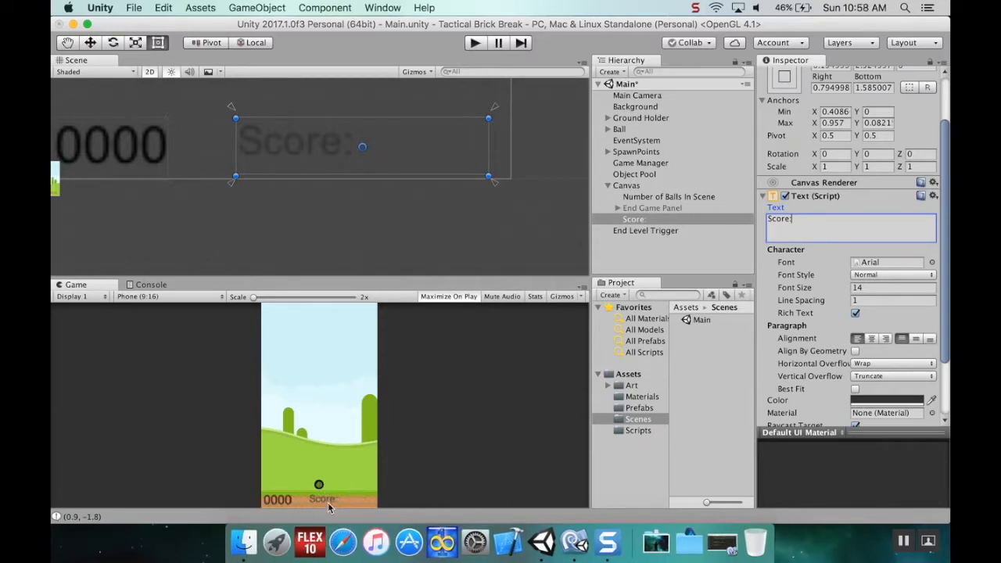
click(886, 400)
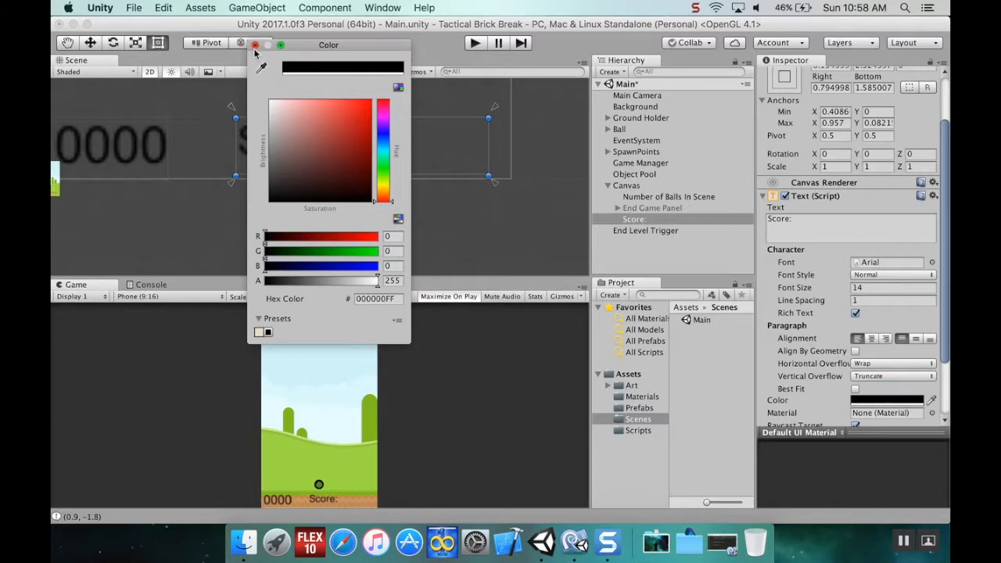
click(255, 44)
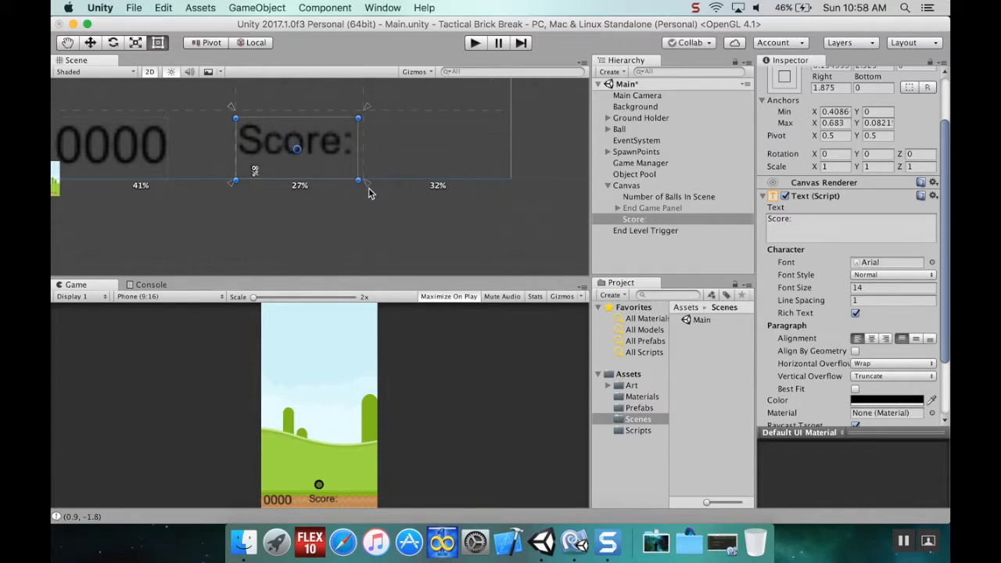
drag(358, 184, 361, 194)
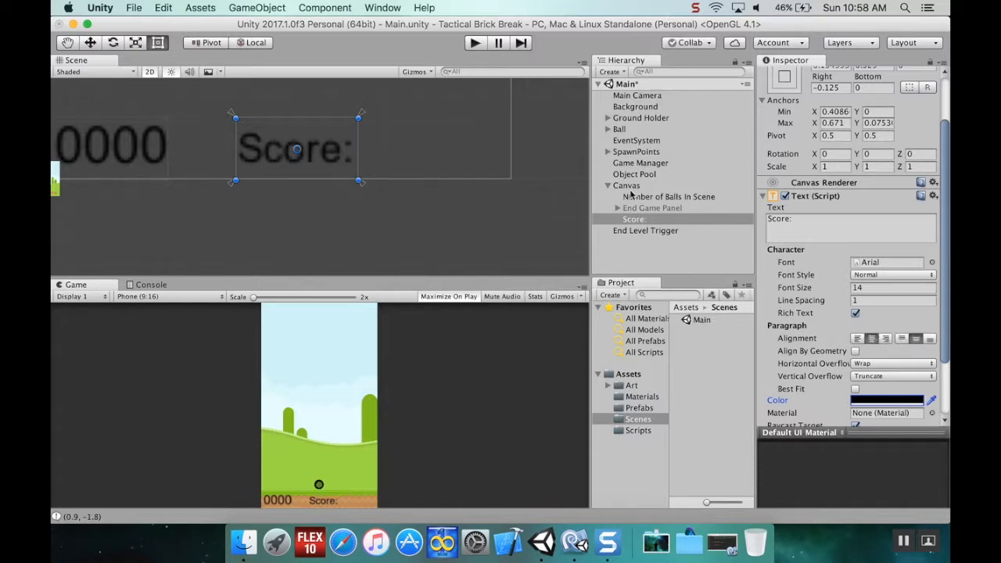
Duplicate the Score label, move the copy to its right and change its text to 0000.
click(631, 218)
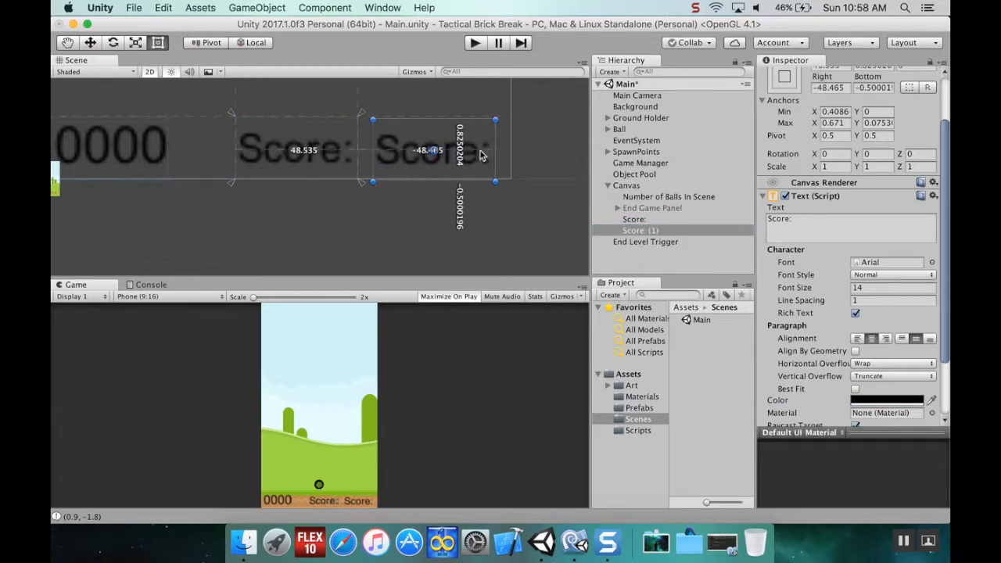
drag(456, 149, 437, 149)
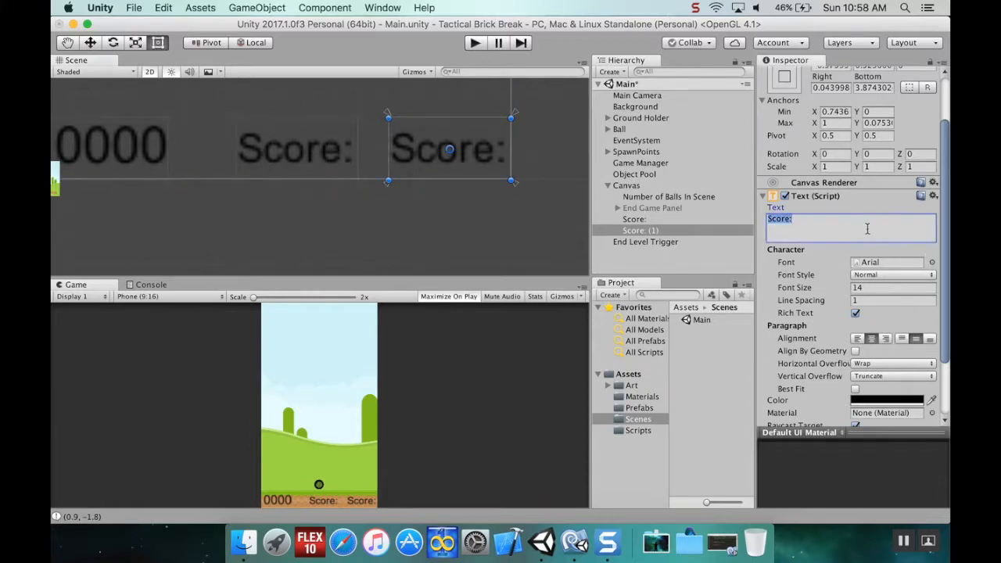
text(0000)
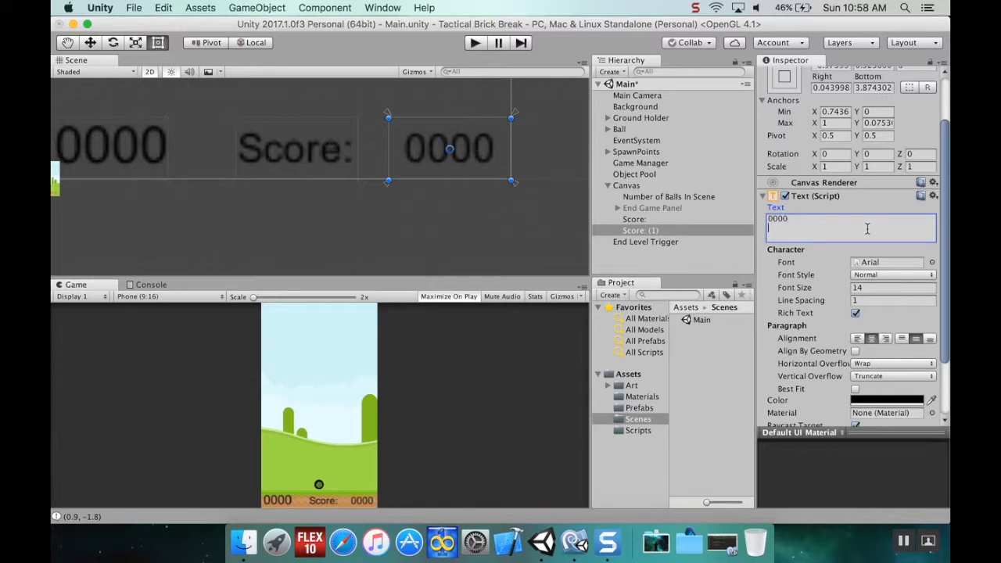
Rename the duplicated text object to Score Number in the Hierarchy.
click(639, 230)
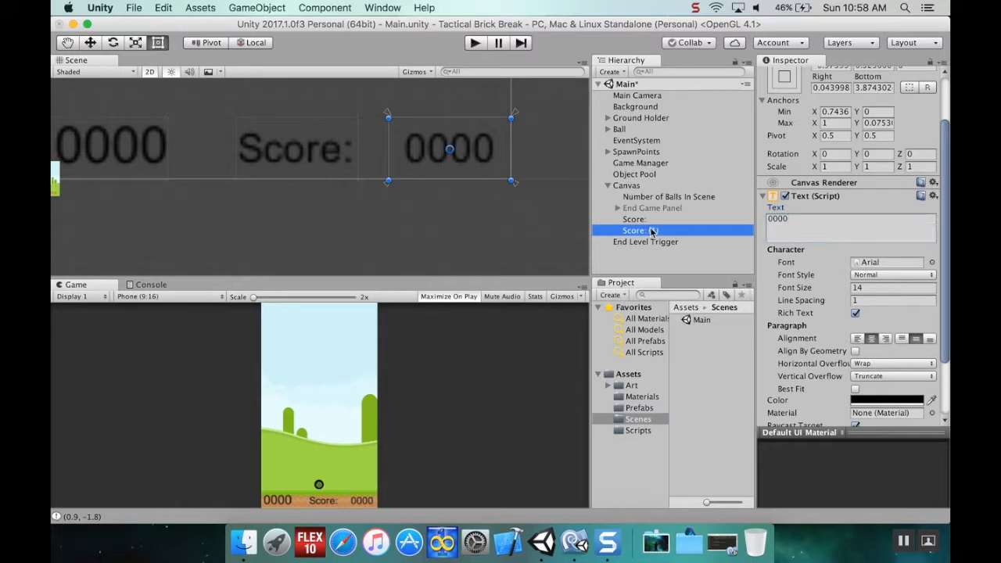
double_click(641, 230)
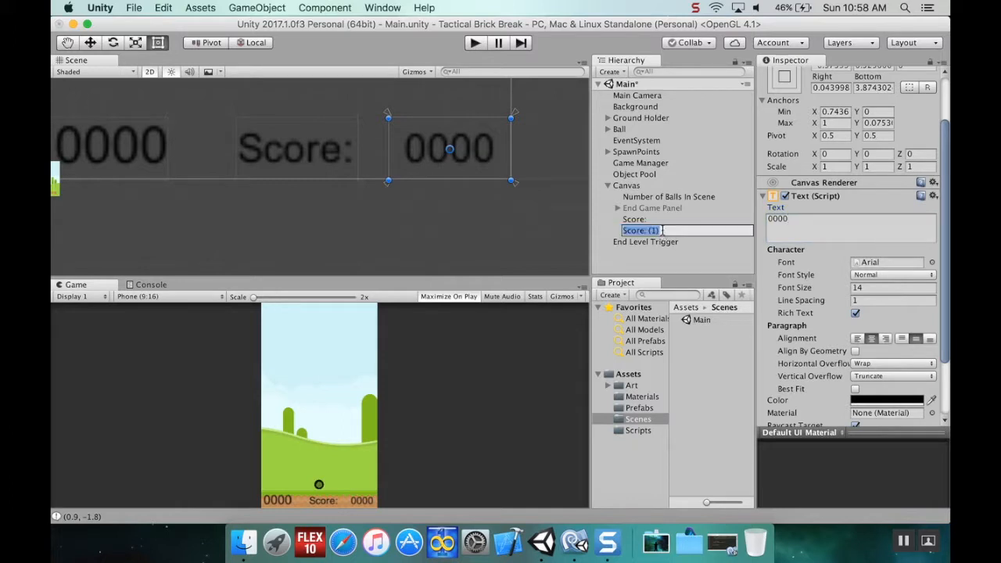
text(Sco)
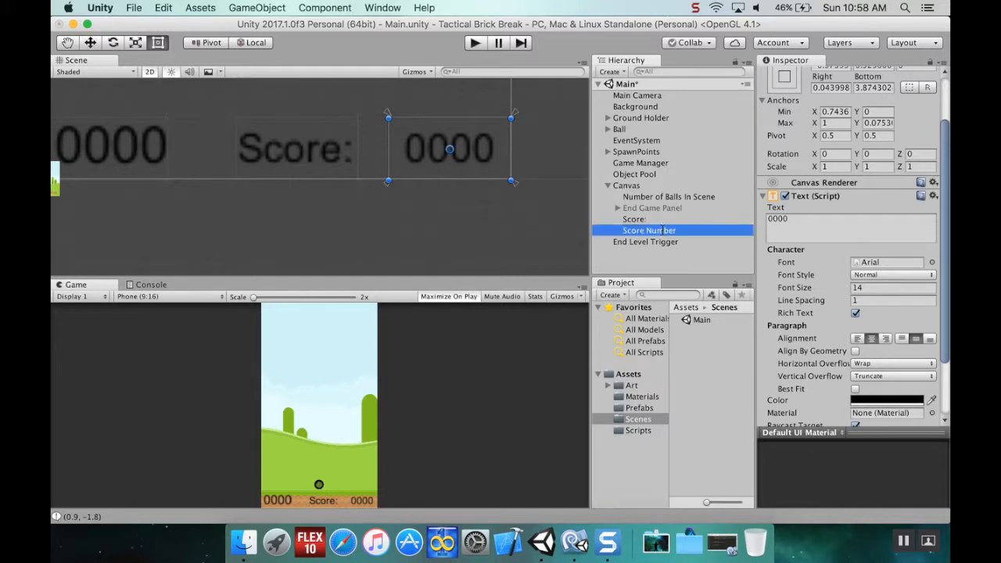
mouse_move(654, 238)
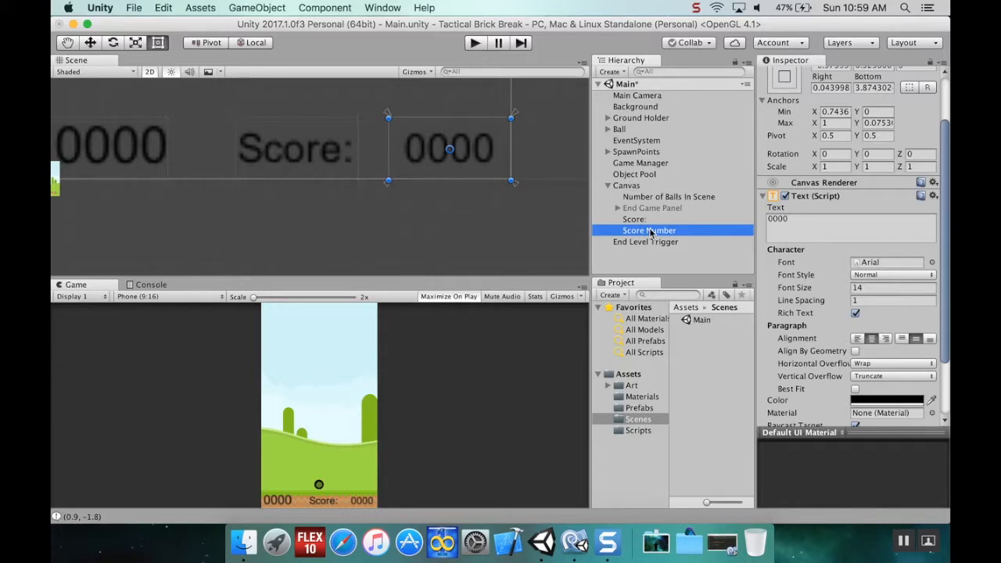
mouse_move(645, 433)
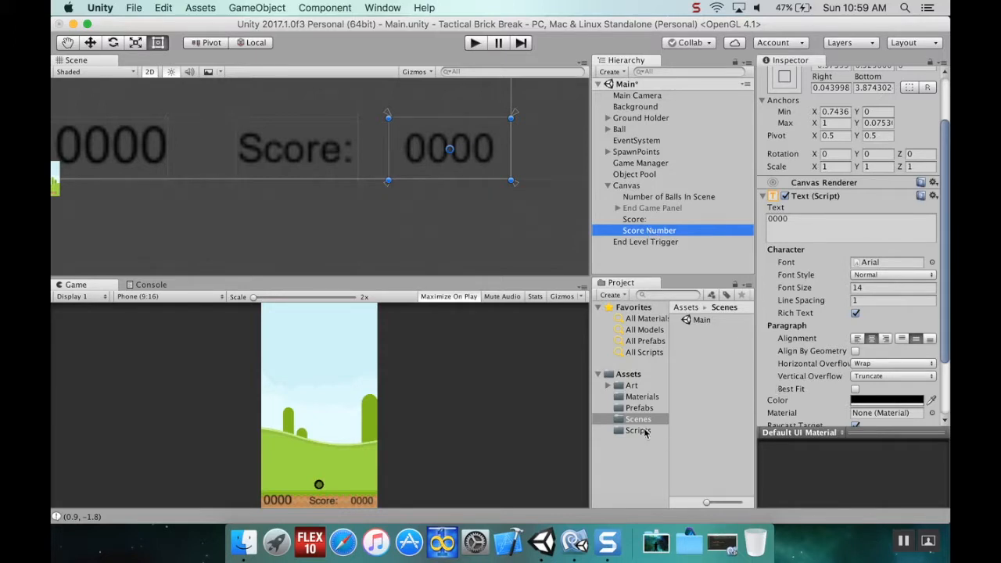
Create a new C# script named ScoreManager in the Scripts folder.
right_click(638, 430)
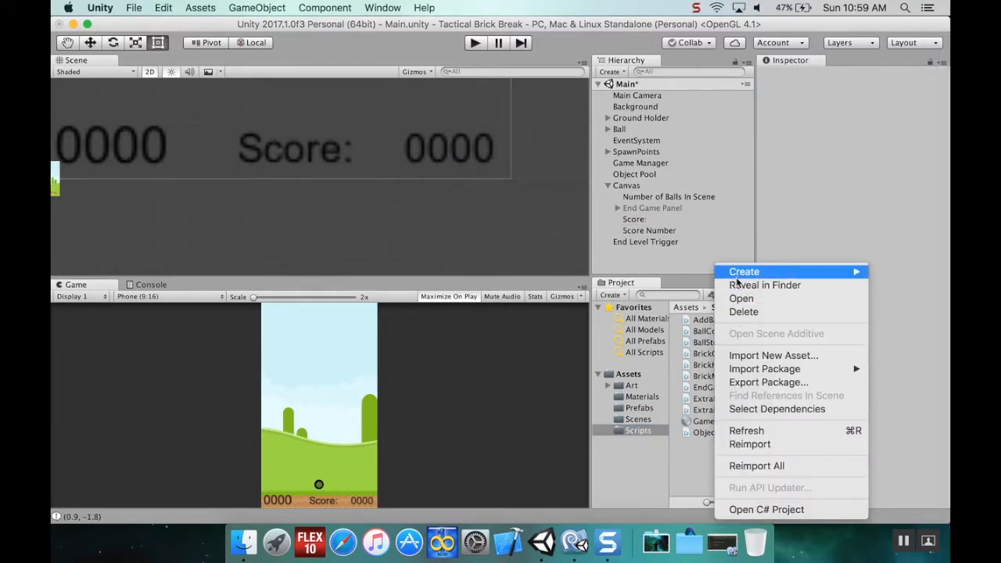
click(744, 272)
text(ScoreMan)
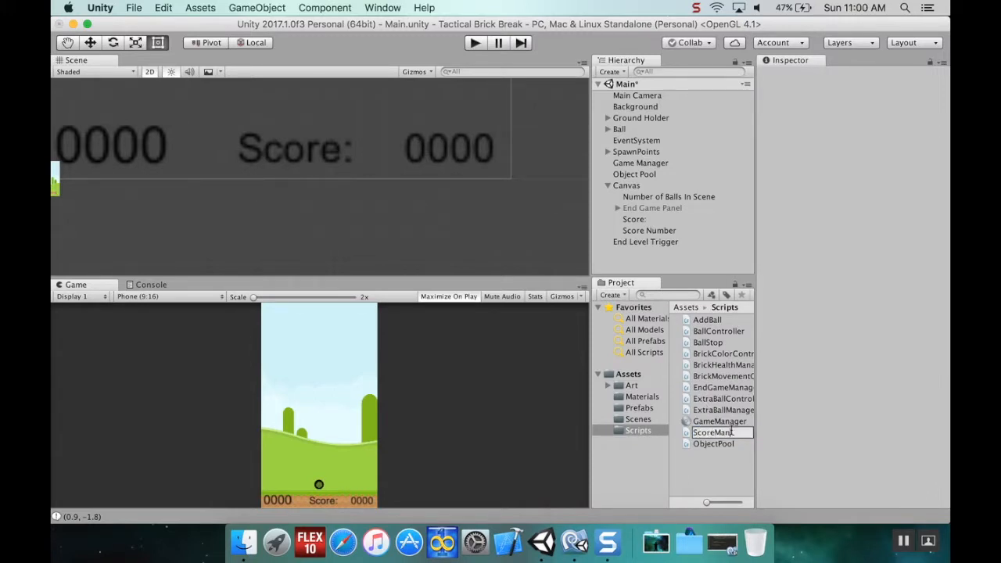
click(719, 444)
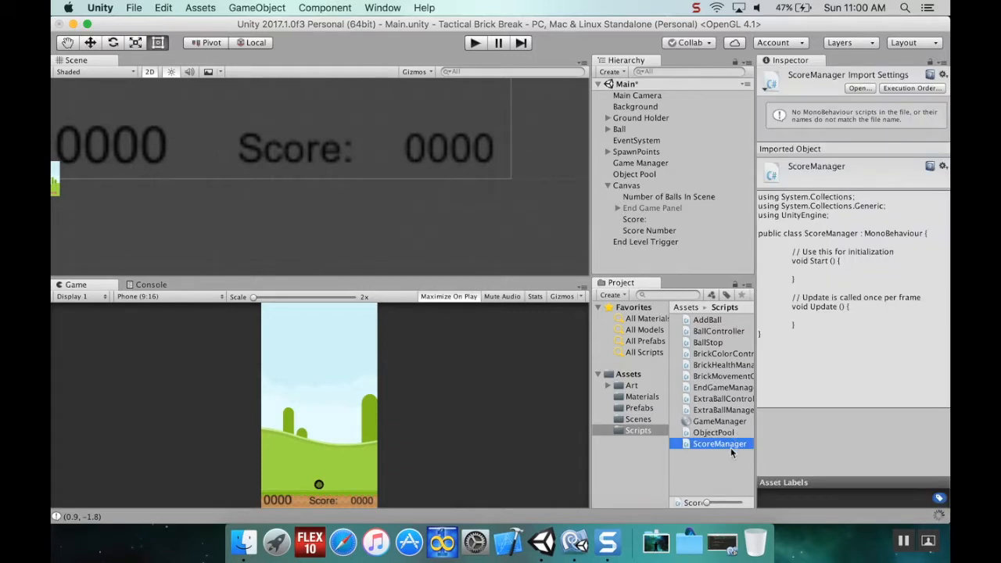
mouse_move(713, 447)
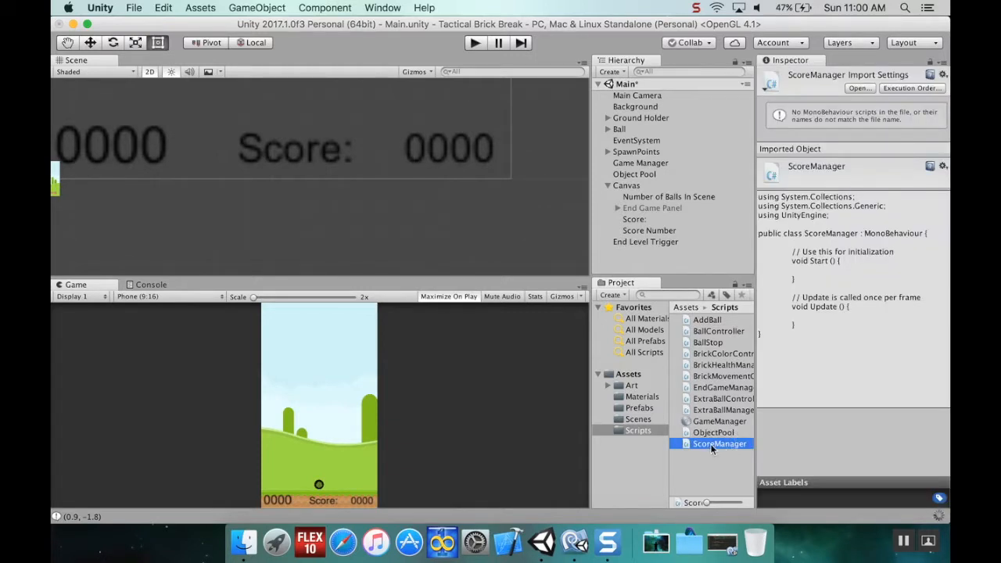
mouse_move(719, 447)
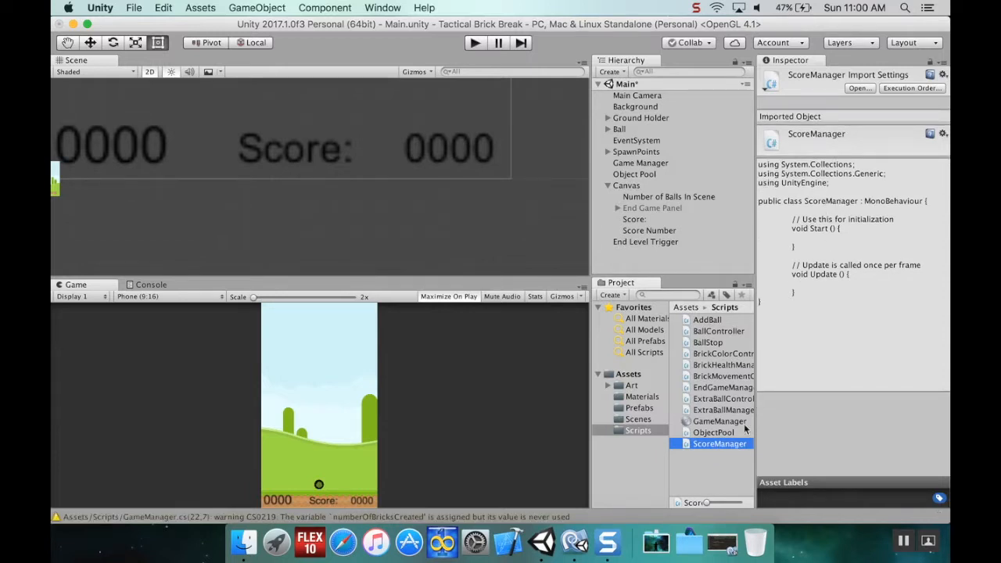
mouse_move(732, 445)
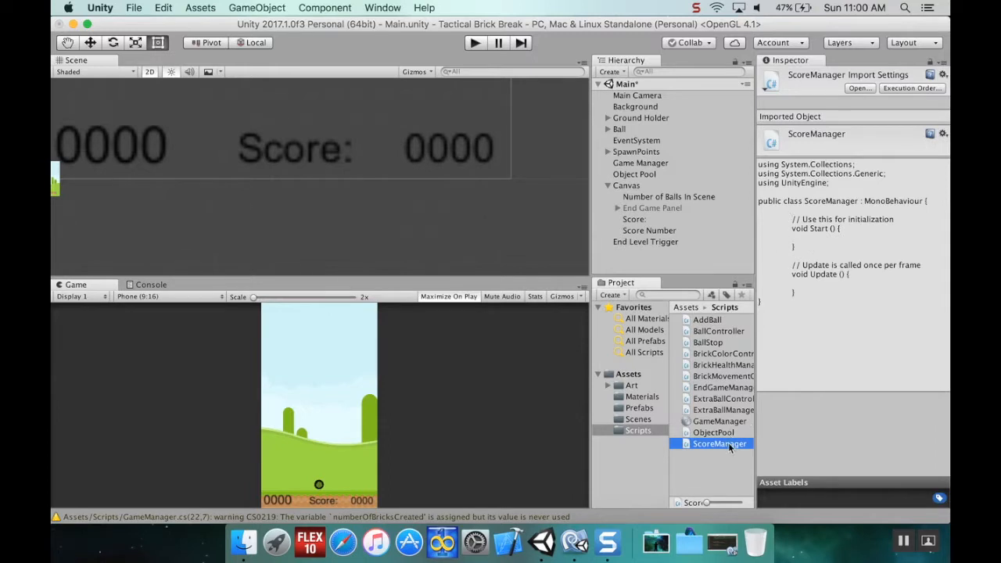
Open ScoreManager in MonoDevelop and add 'using UnityEngine.UI;' to its imports.
double_click(719, 444)
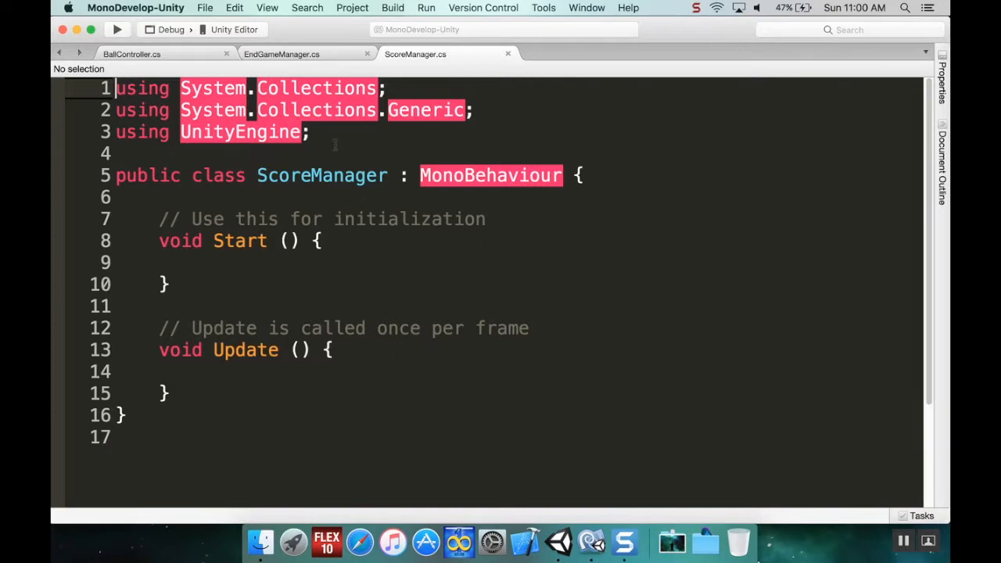
key(Return)
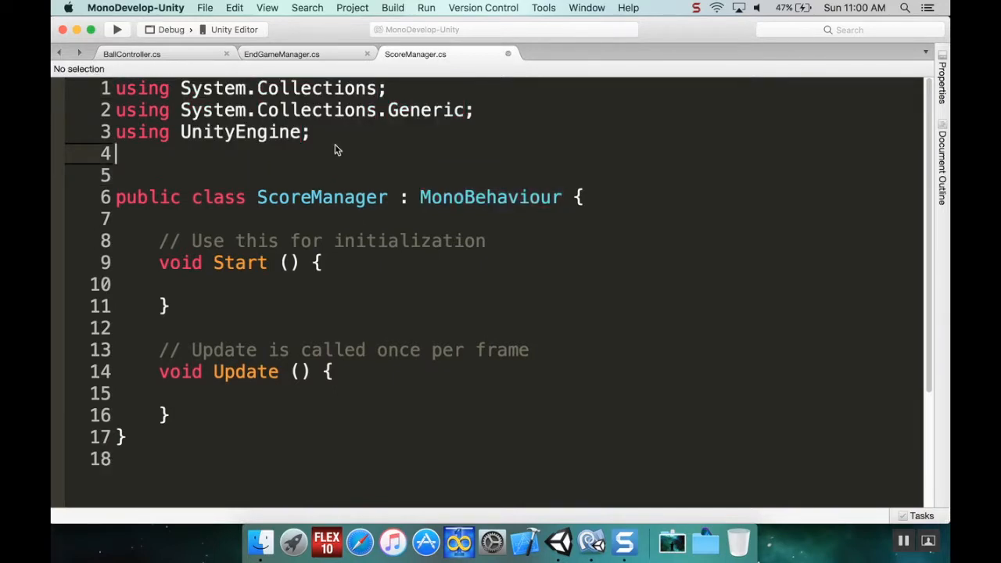
text(using UnityEngine.UI;)
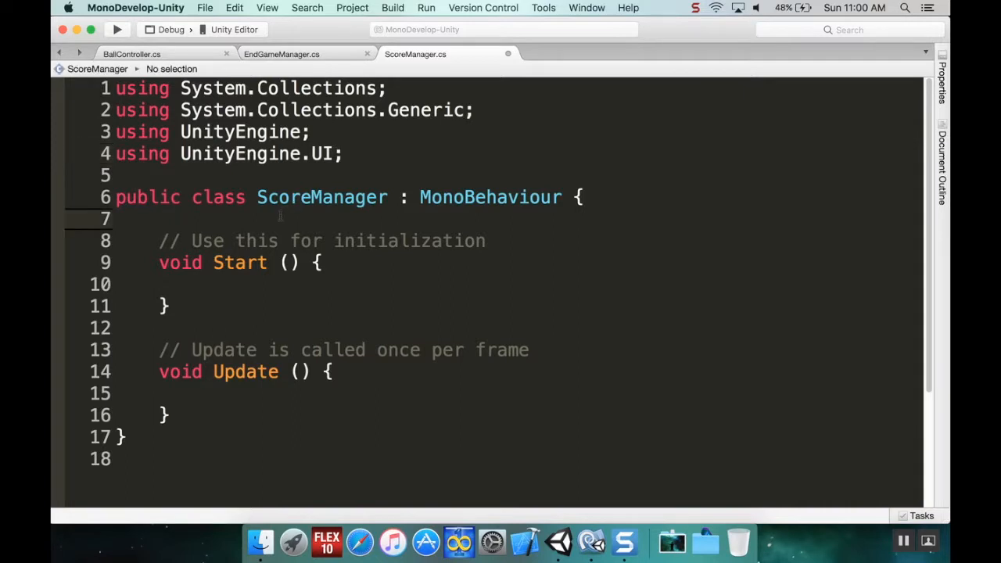
Declare a 'public Text scoreNumber;' field in the ScoreManager class.
key(Return)
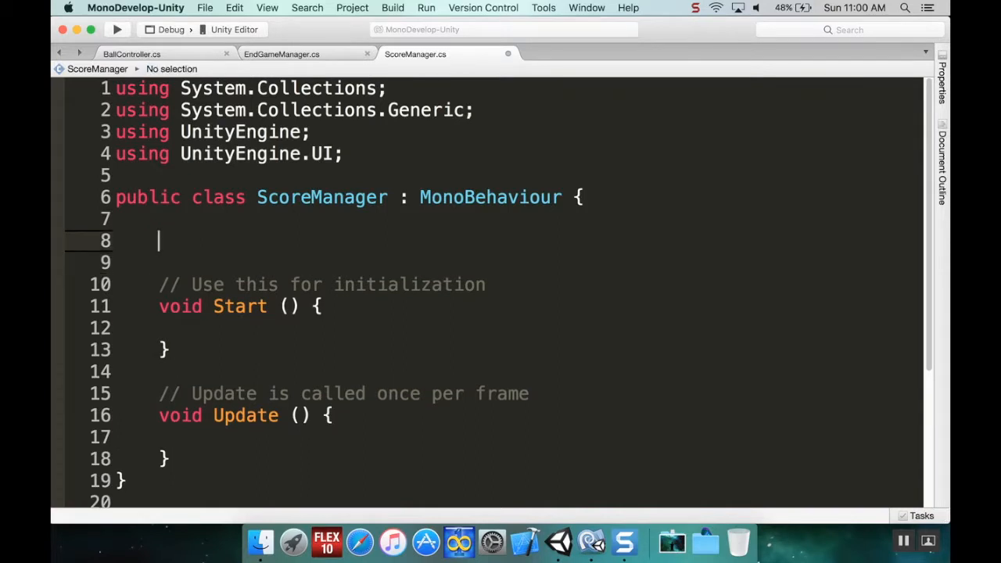
text(publi)
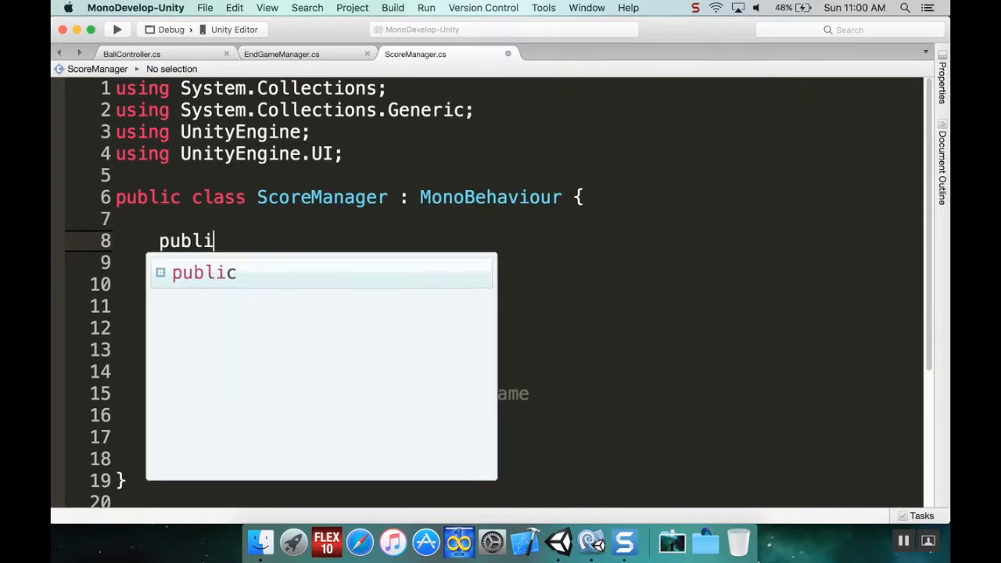
text(Text)
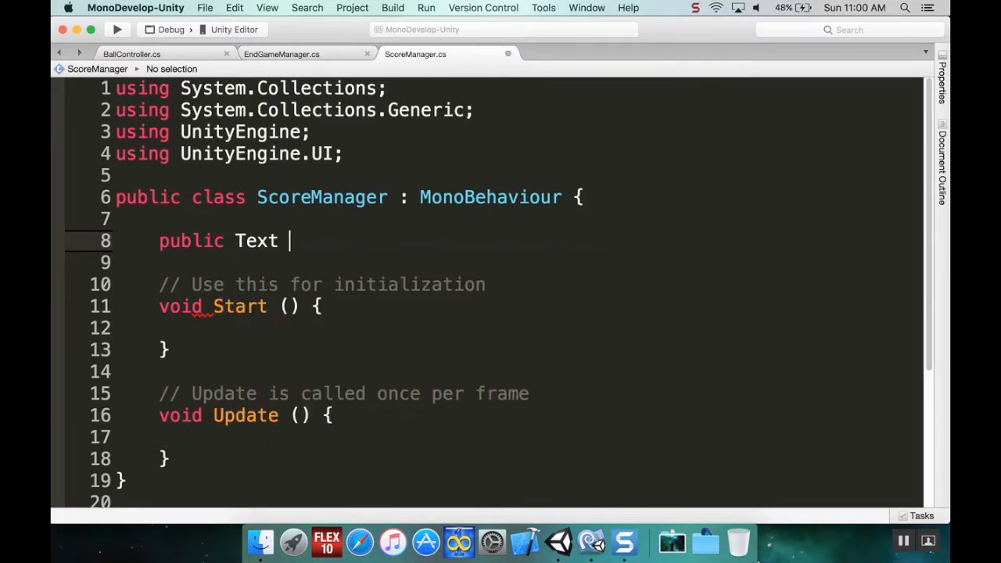
text(scoreNumber)
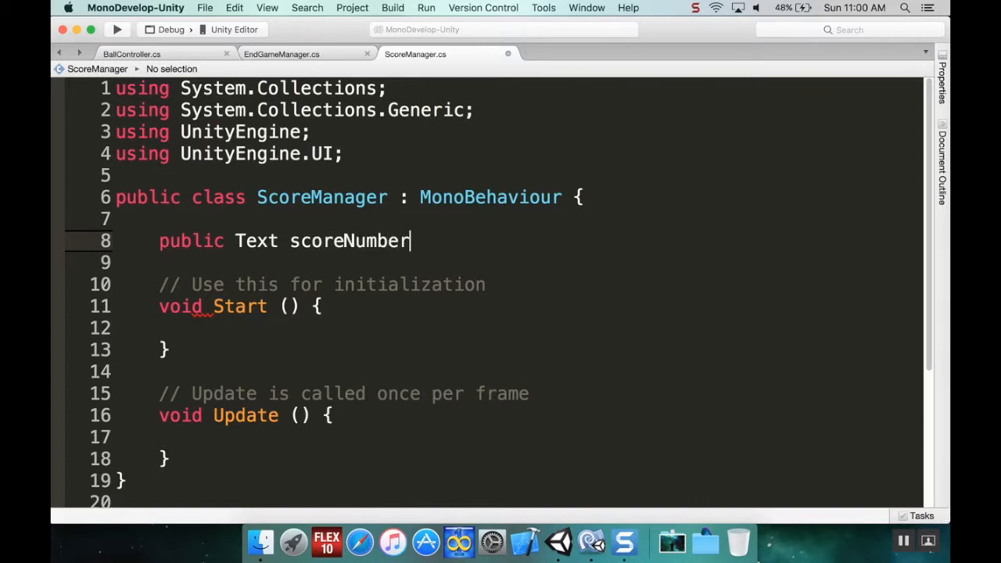
text(;)
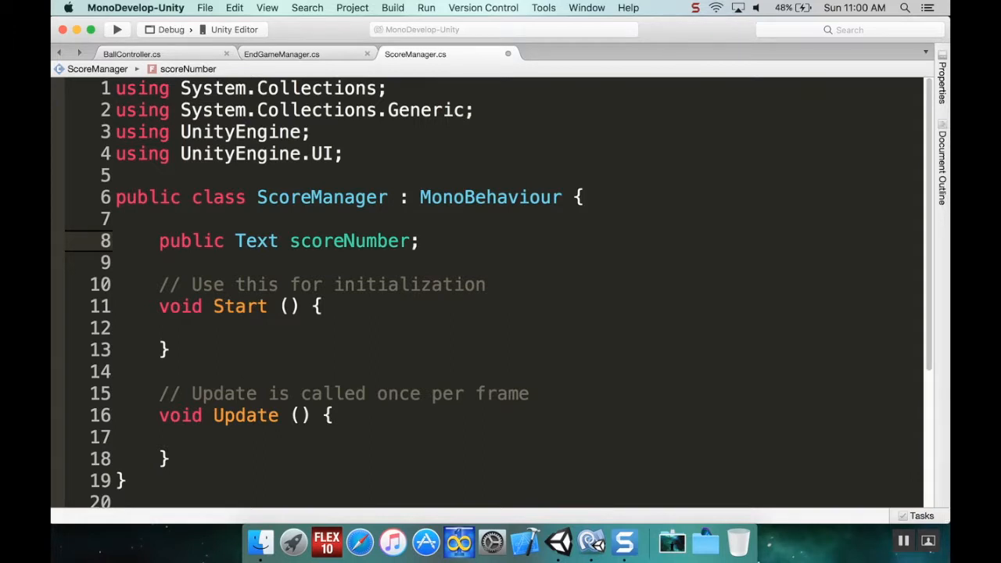
Declare a 'public int score = 0;' field below scoreNumber.
key(return)
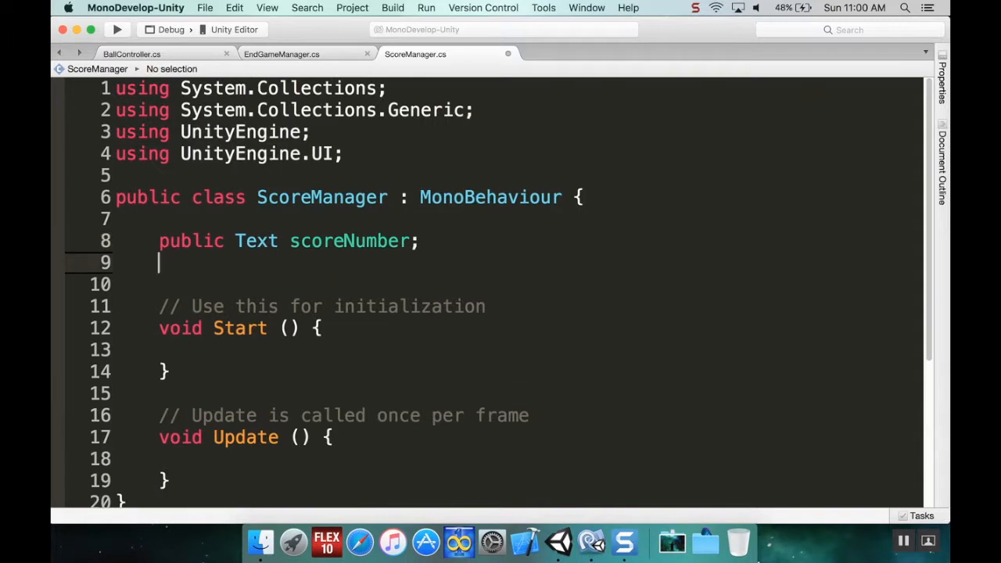
text(public)
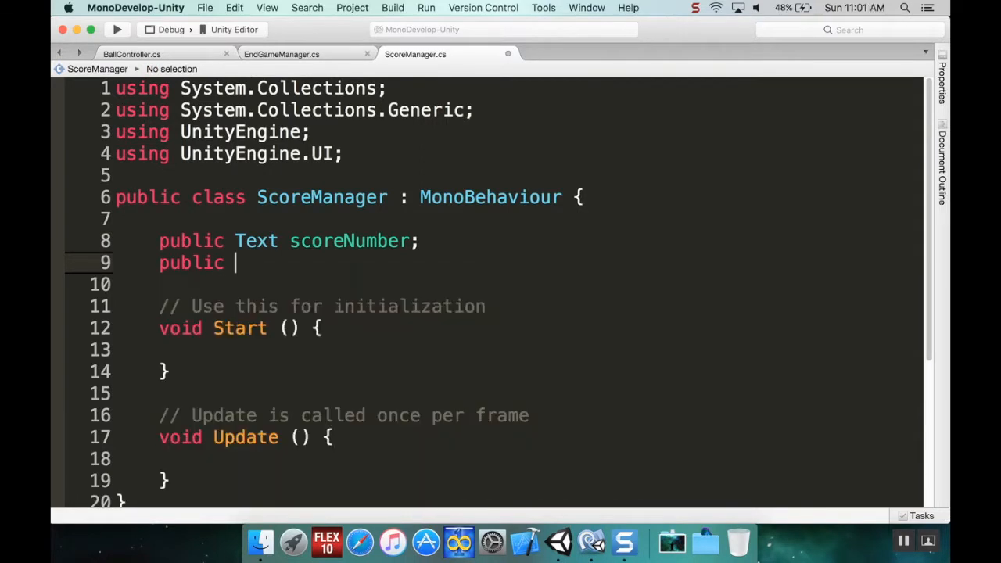
text(int scor)
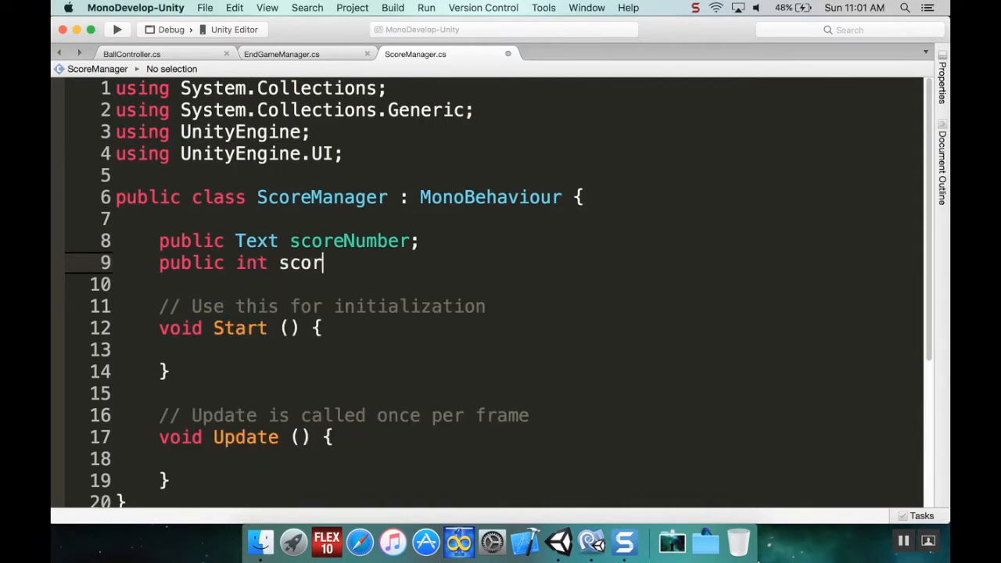
text(e;)
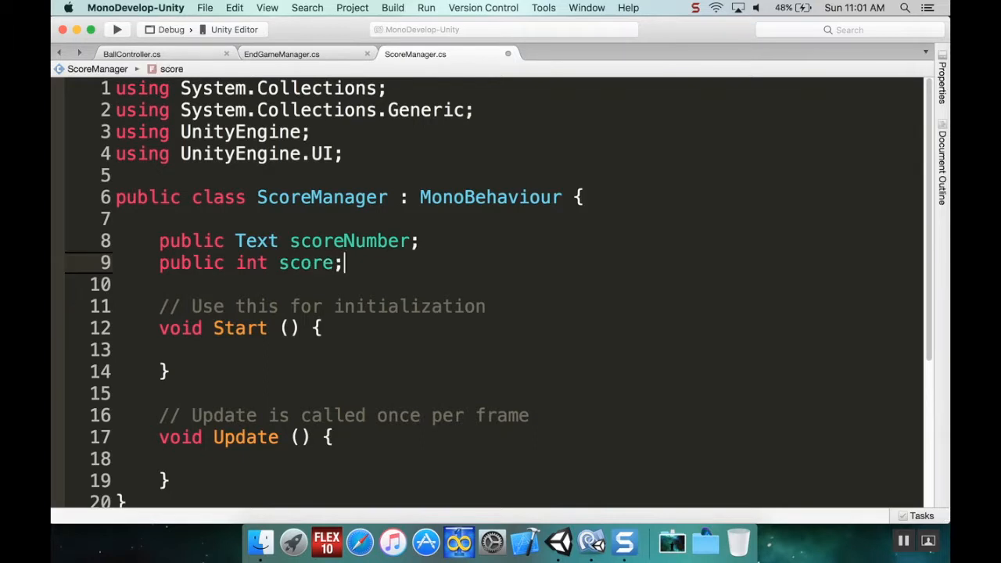
click(341, 305)
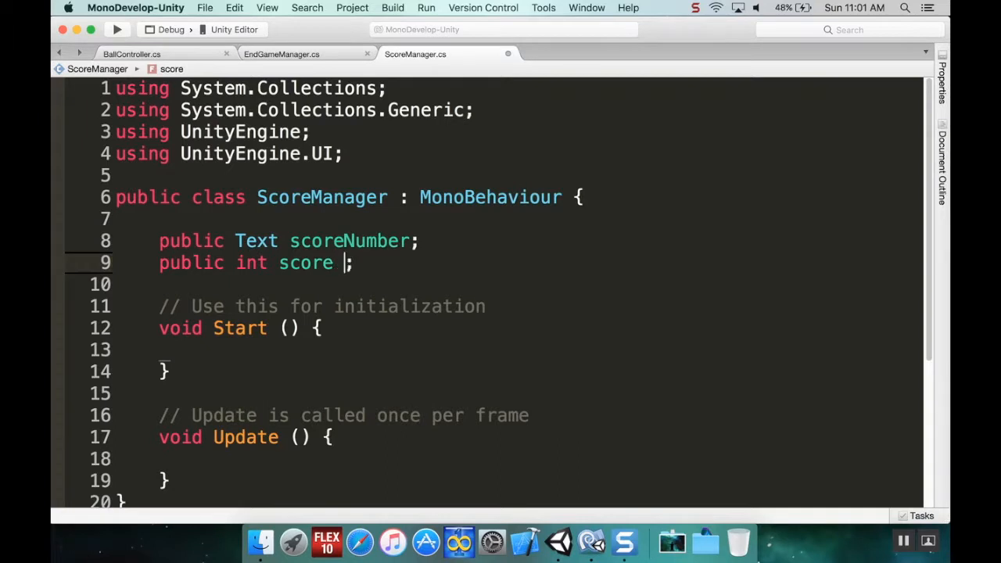
text(= 0)
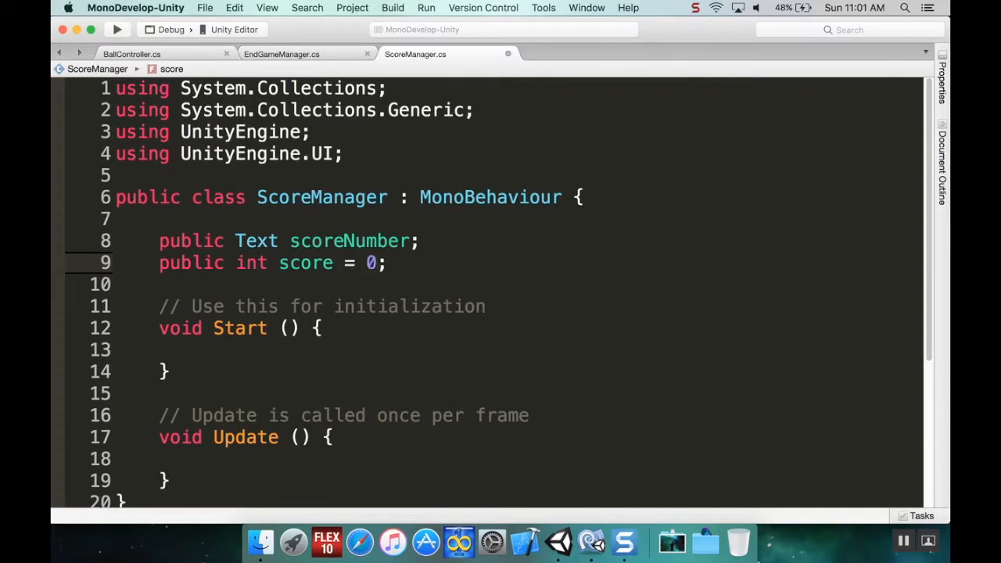
click(234, 350)
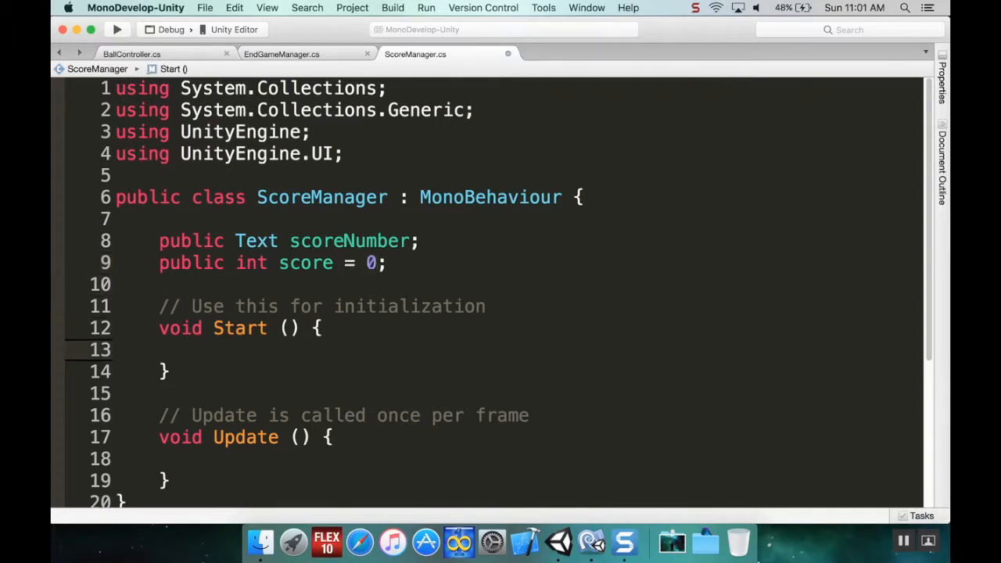
click(200, 350)
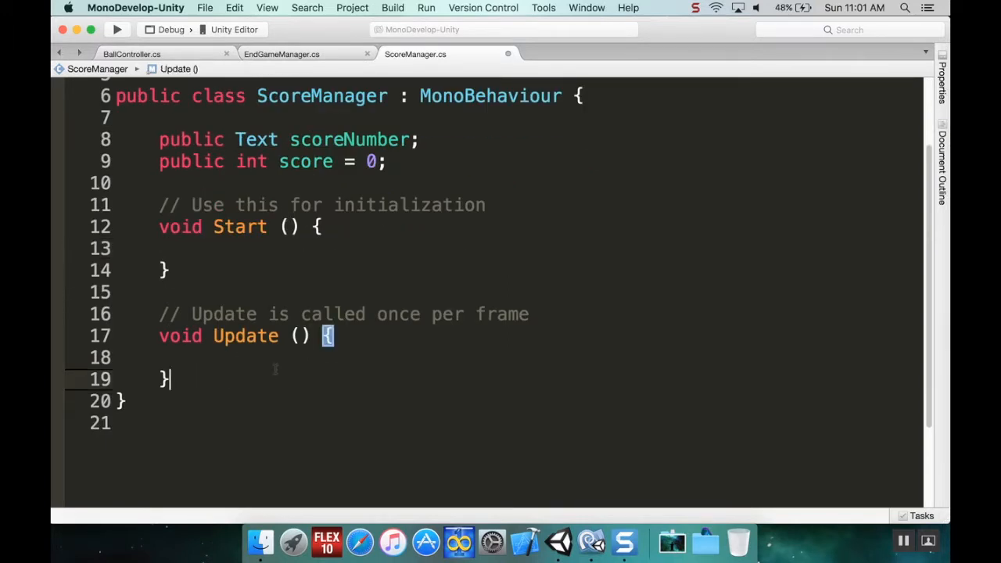
Add a 'public void IncreaseScore()' method below Update.
key(Return)
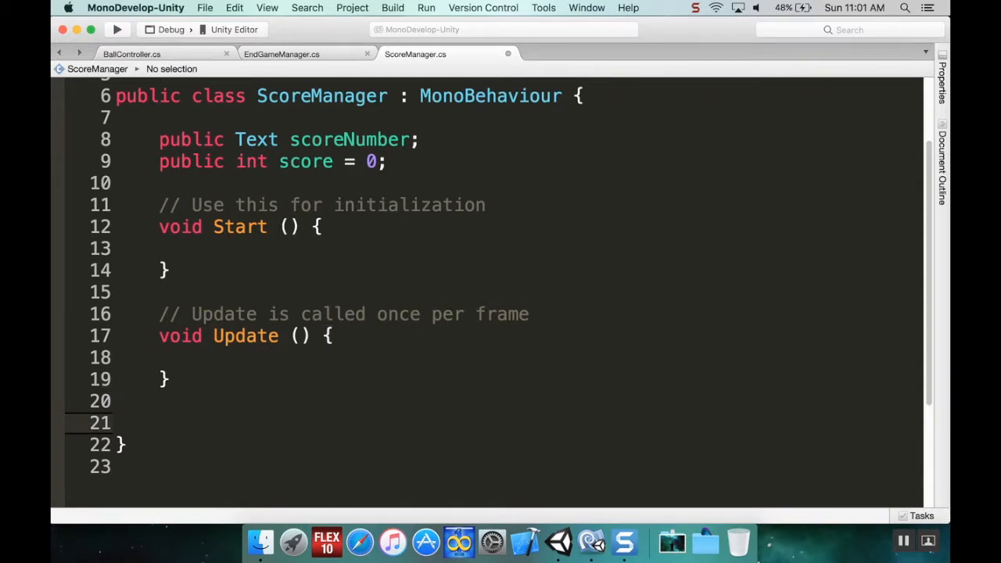
text(public)
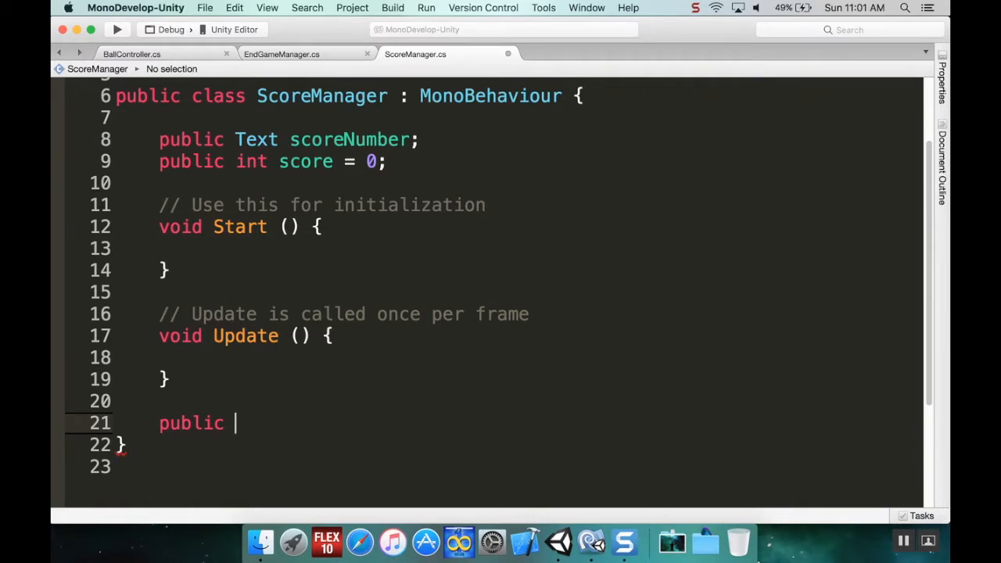
text(void)
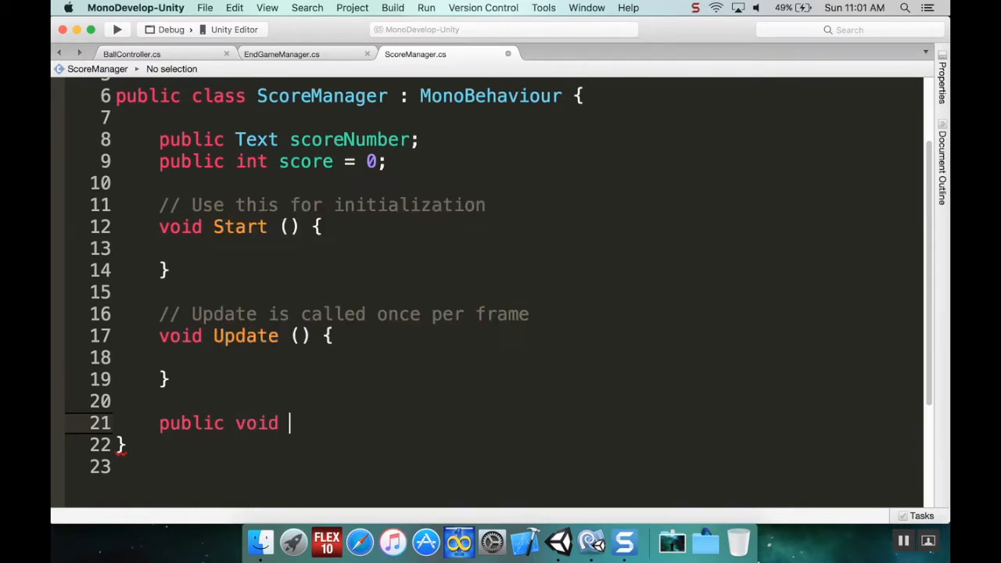
text(Increase)
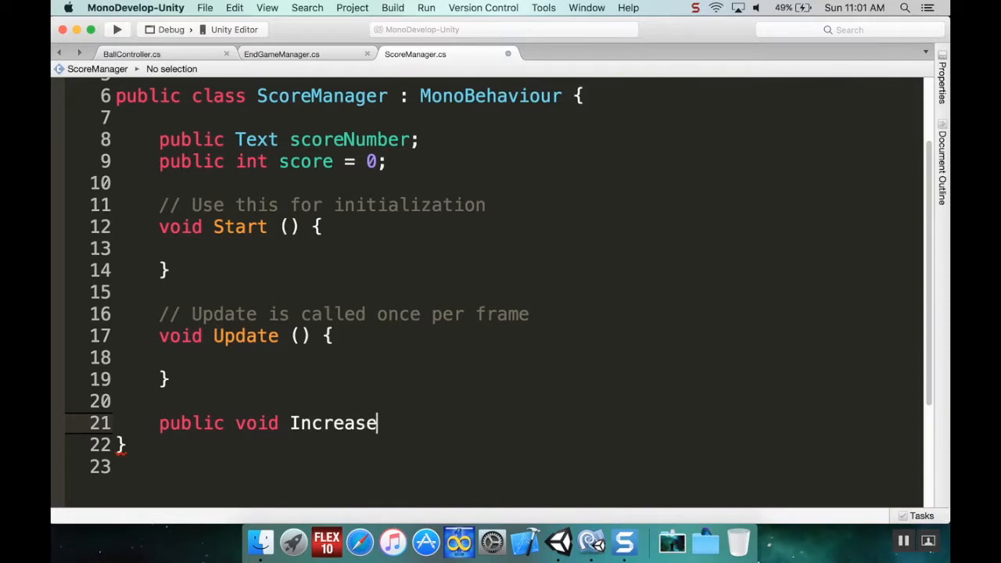
text(Score())
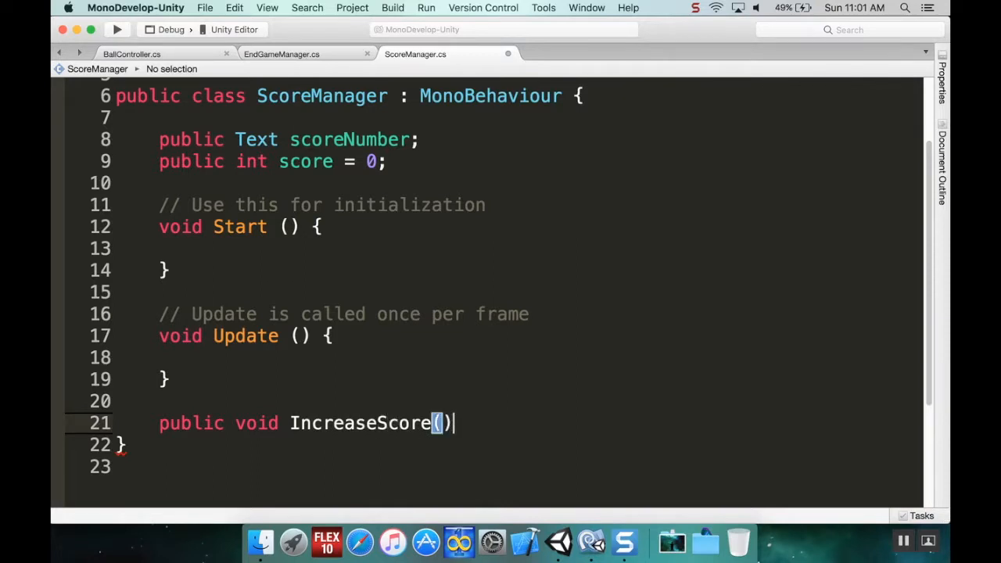
text({)
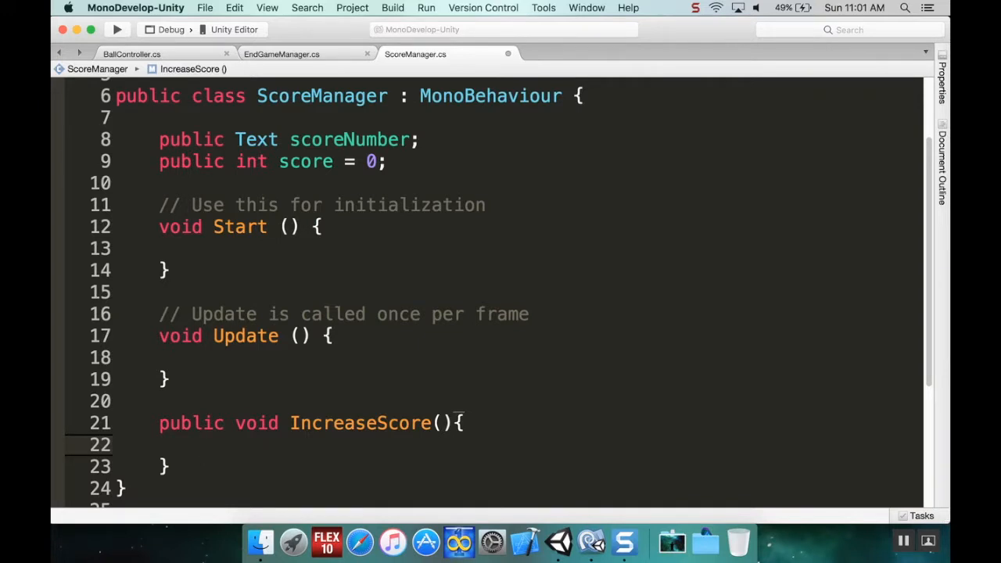
Make IncreaseScore's body add 1 to score with 'score += 1;'.
click(200, 444)
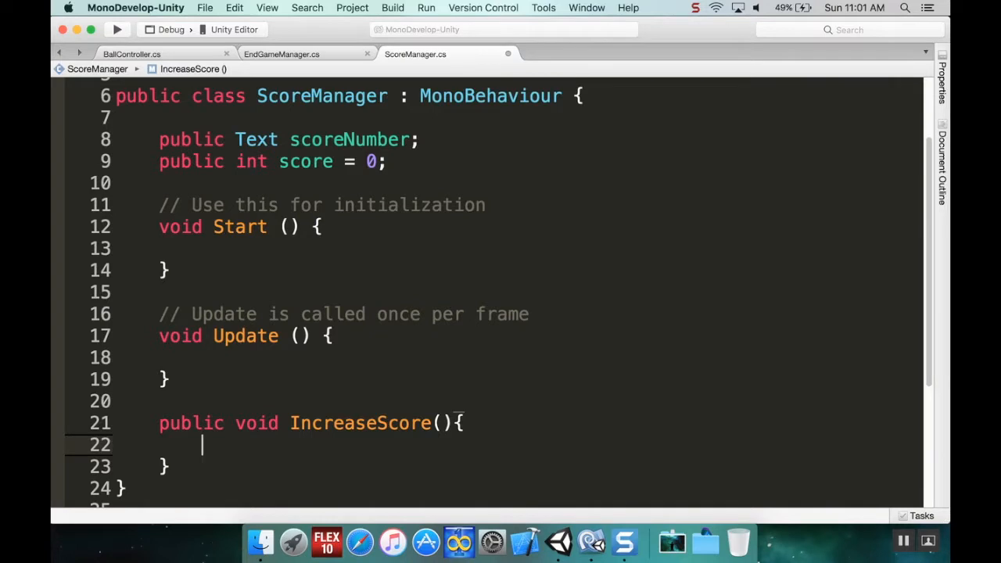
text(score +=)
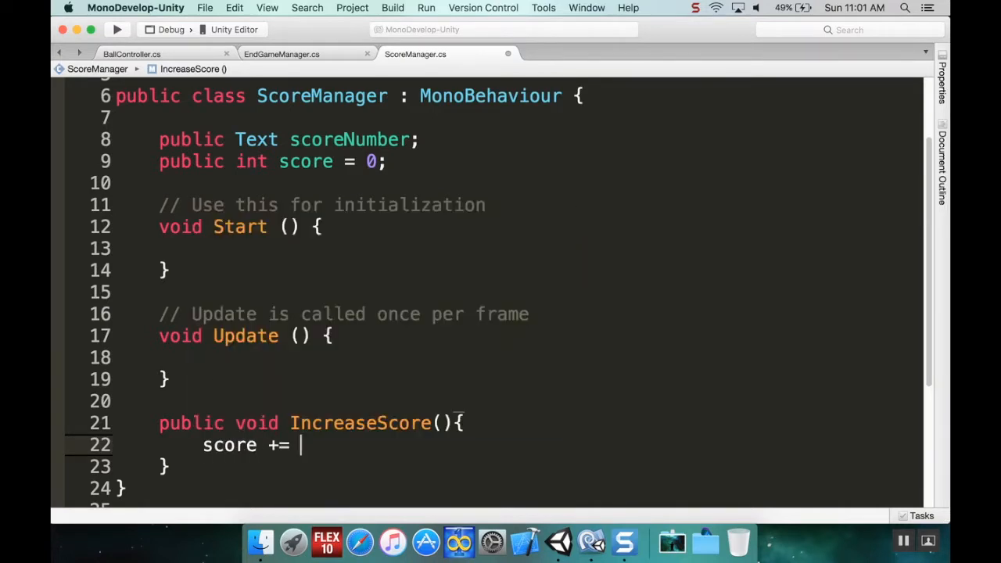
text(1;)
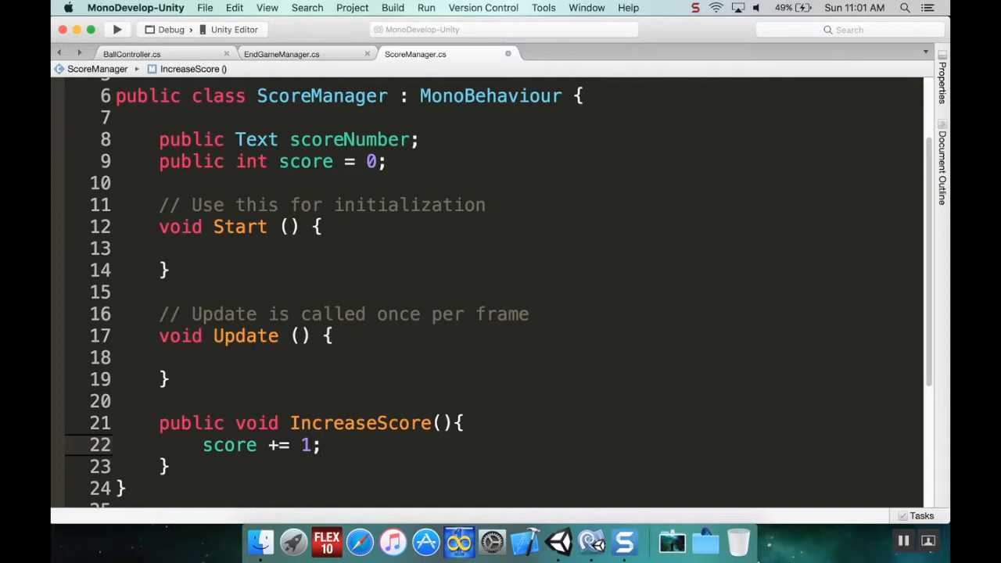
click(202, 356)
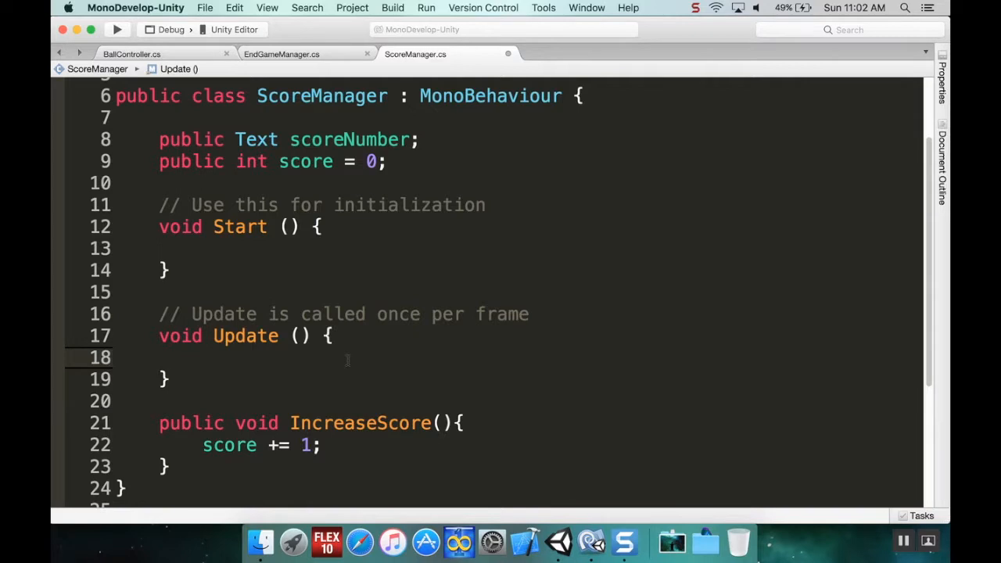
Write 'scoreNumber.text = "" + score;' inside the Update method.
click(202, 356)
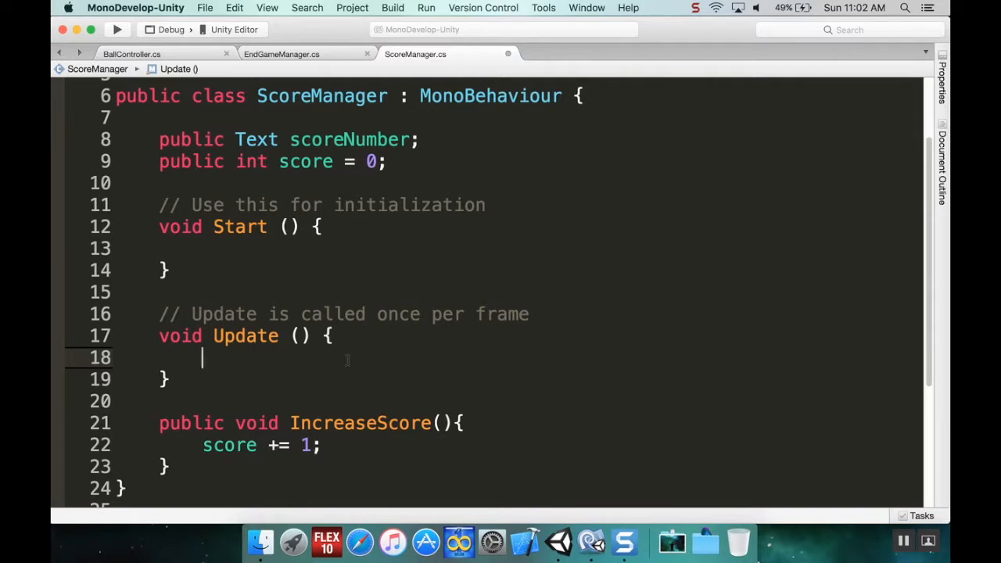
text(scoreNumber)
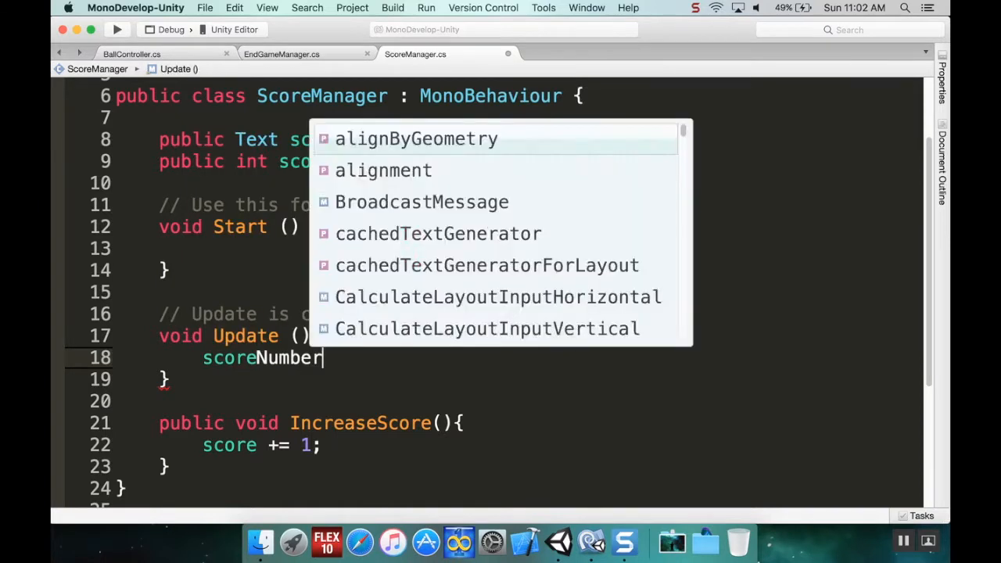
text(.text =)
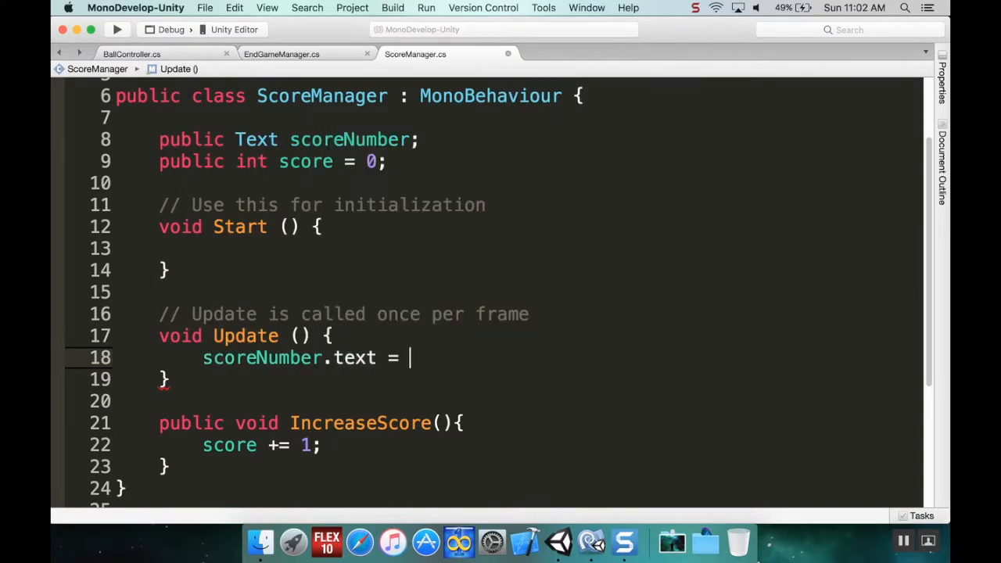
text("")
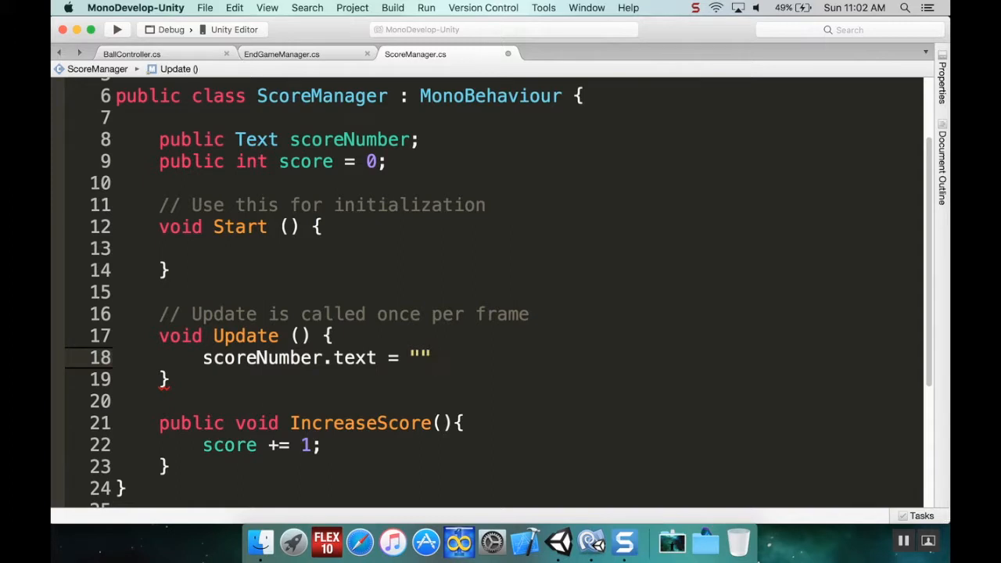
click(430, 356)
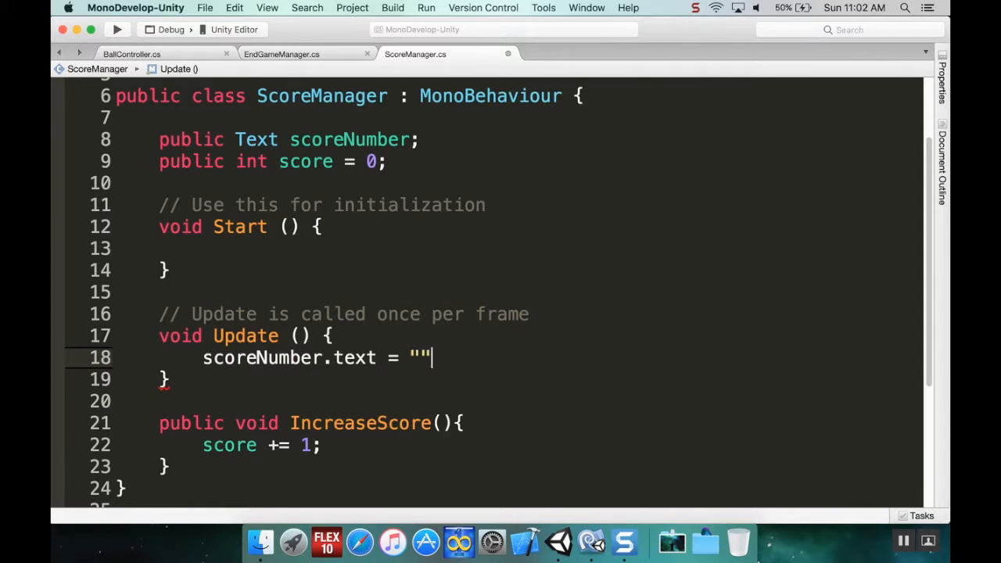
text(+)
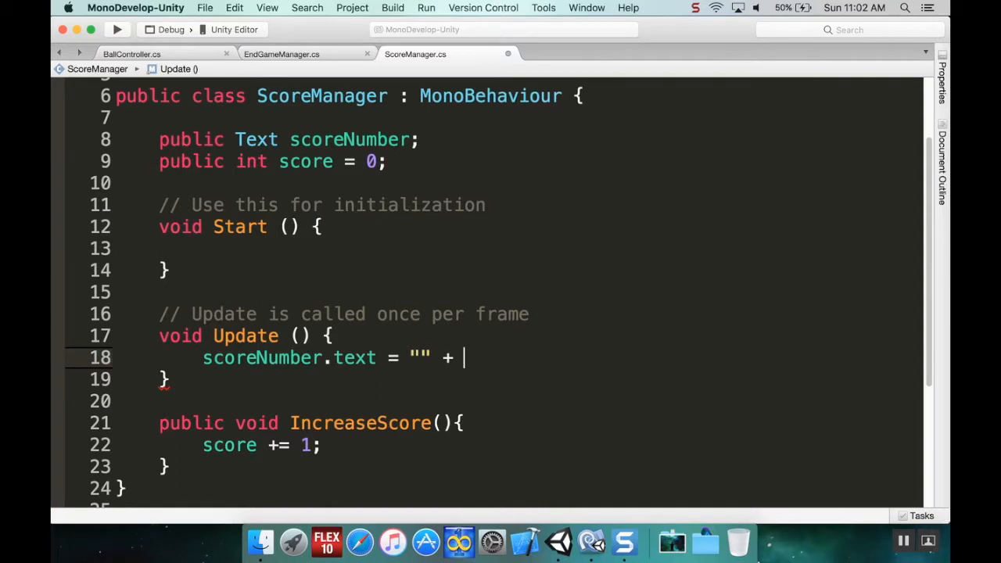
text(score;)
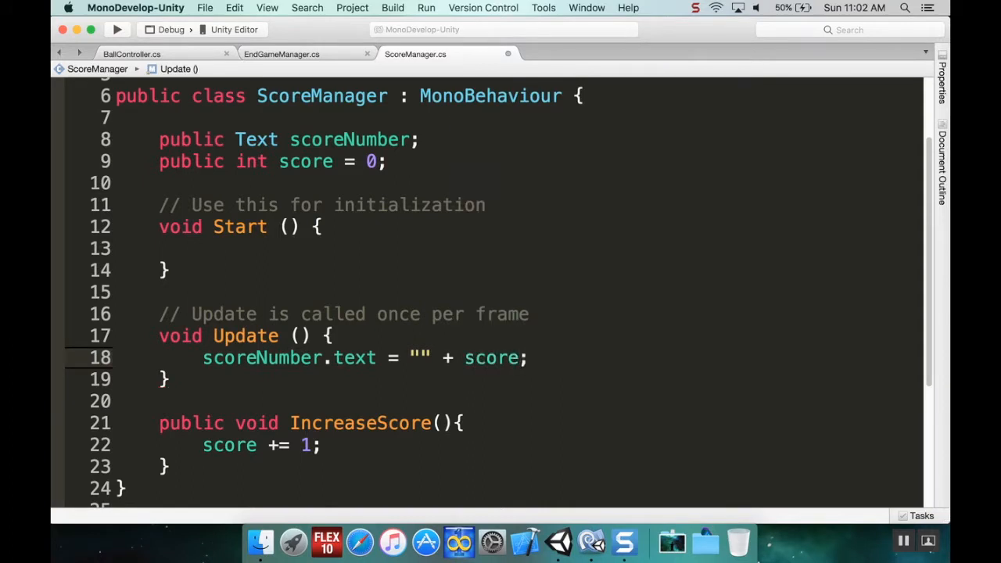
click(528, 357)
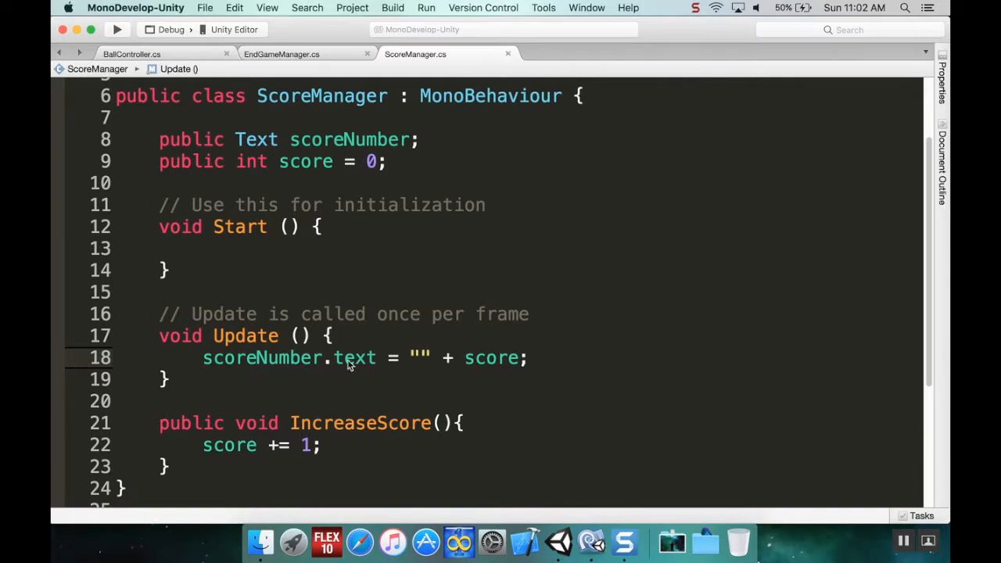
mouse_move(558, 541)
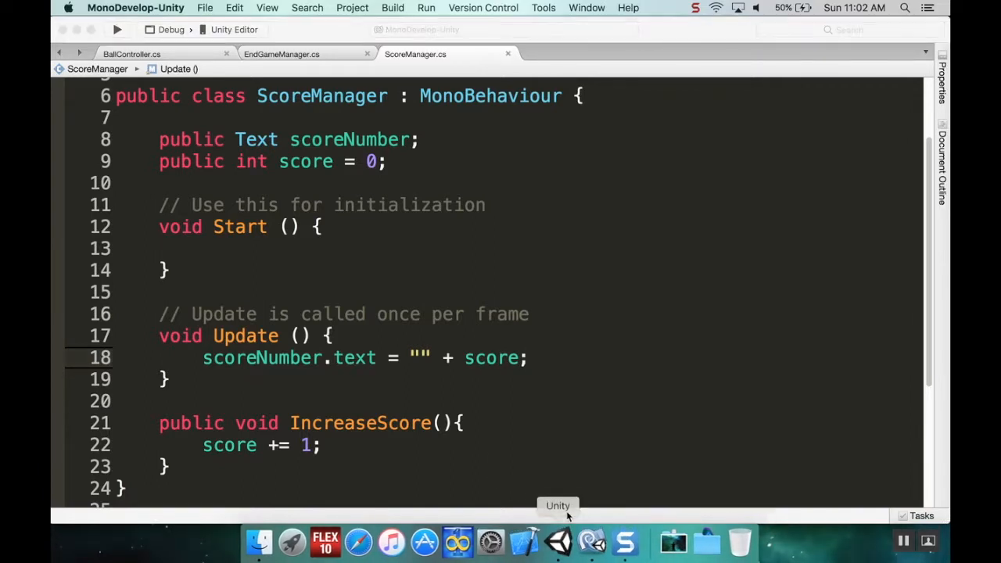
Add ScoreManager to Game Manager and assign the Score Number text to its Score Number field.
click(556, 541)
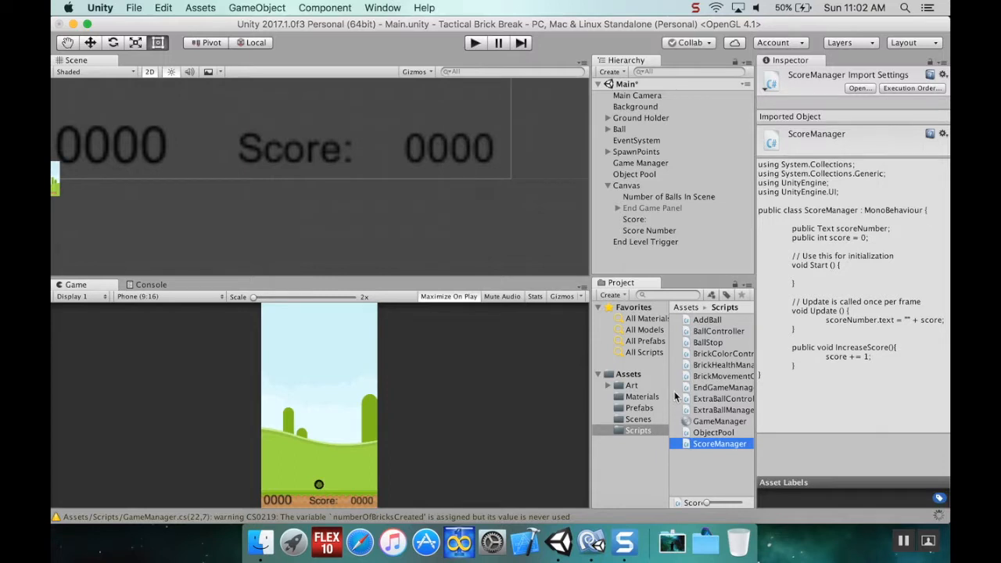
mouse_move(623, 174)
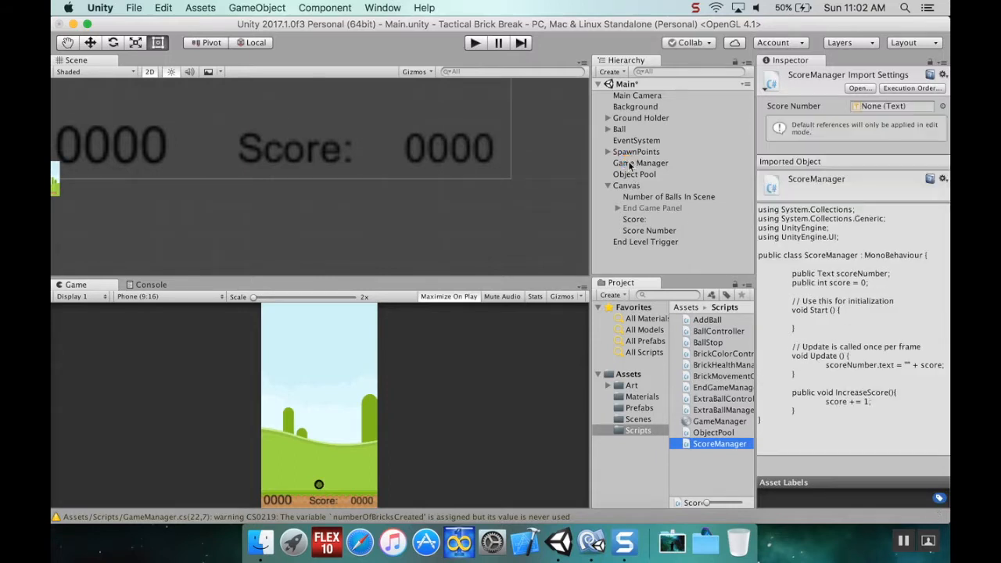
click(641, 162)
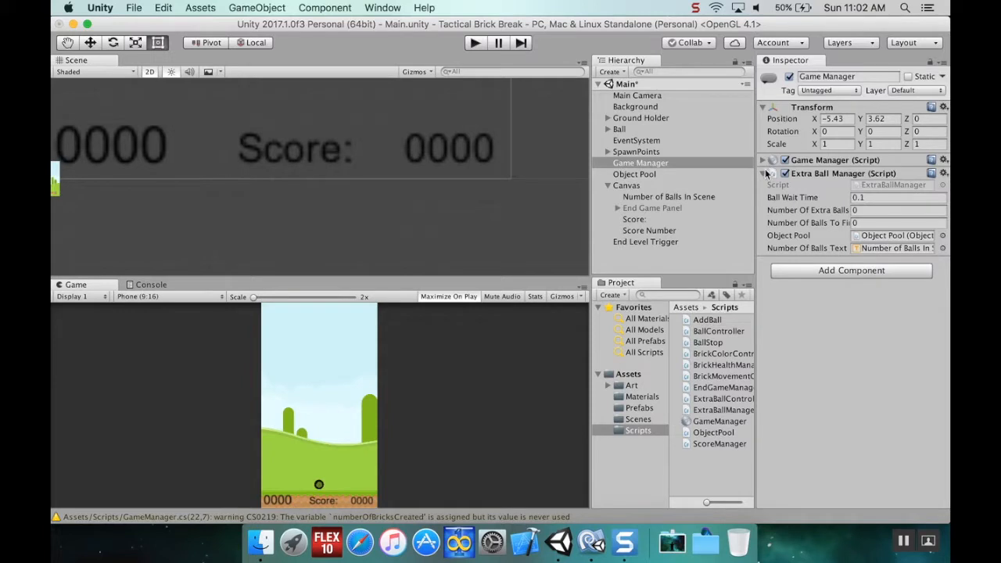
click(763, 172)
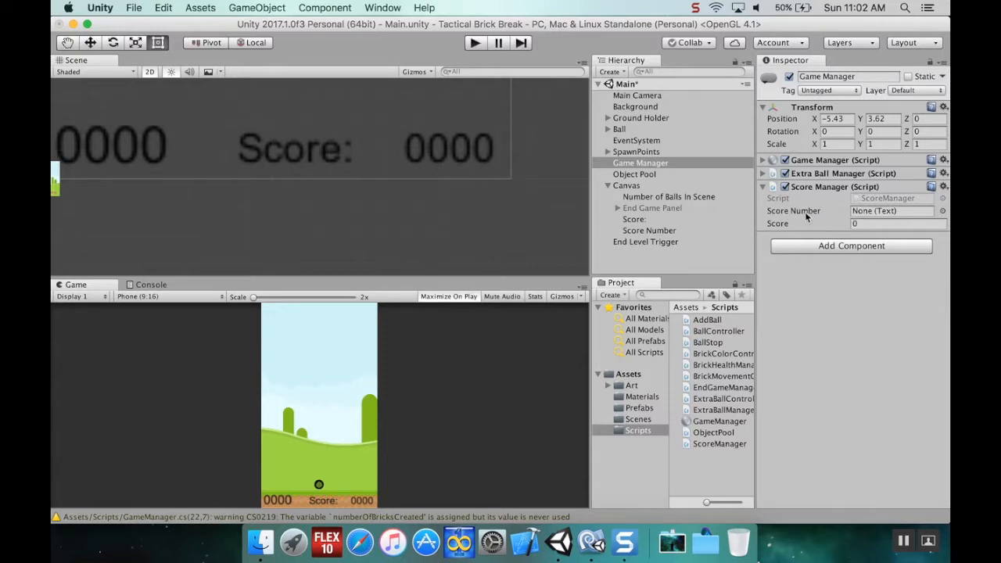
click(649, 229)
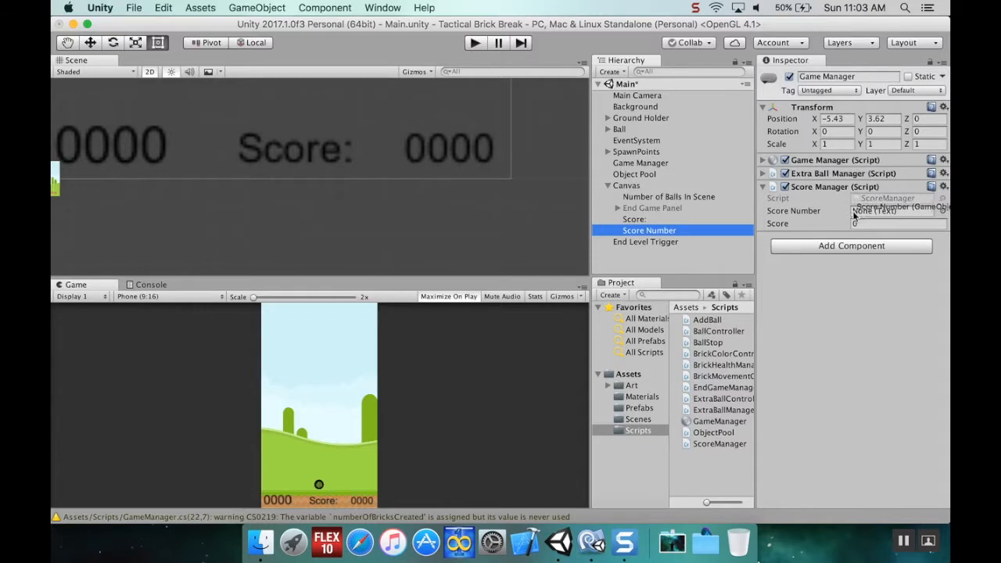
click(641, 163)
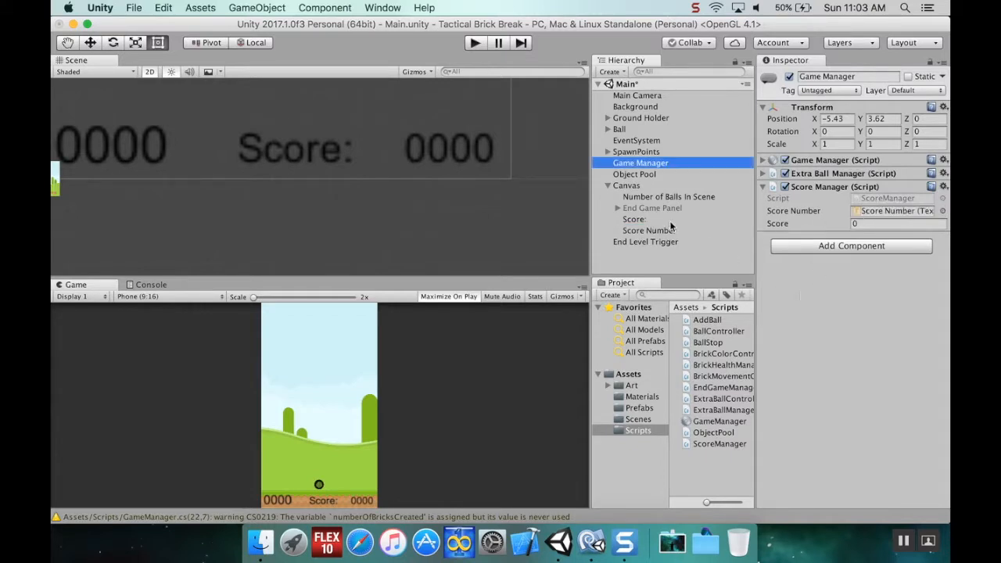
mouse_move(675, 233)
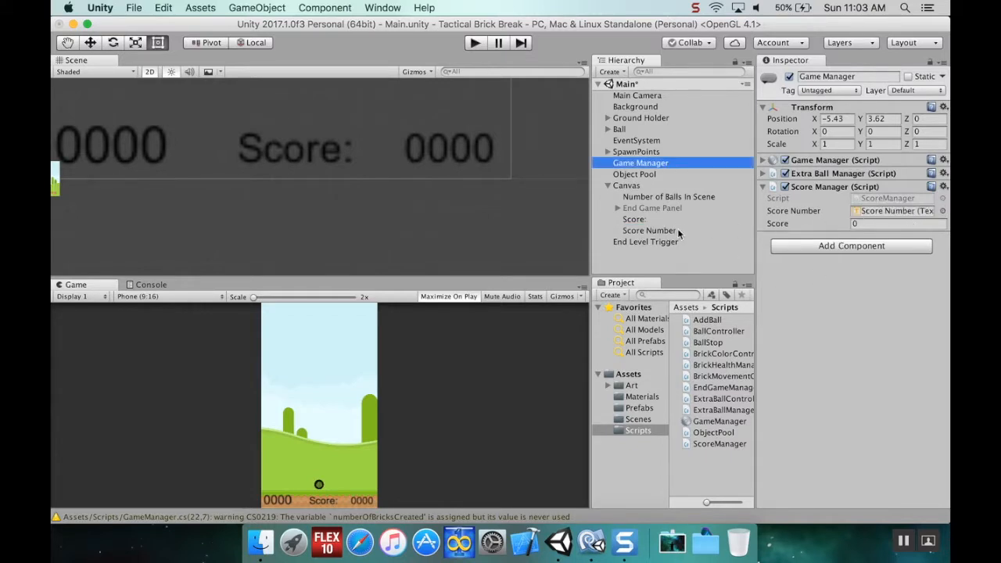
mouse_move(360, 539)
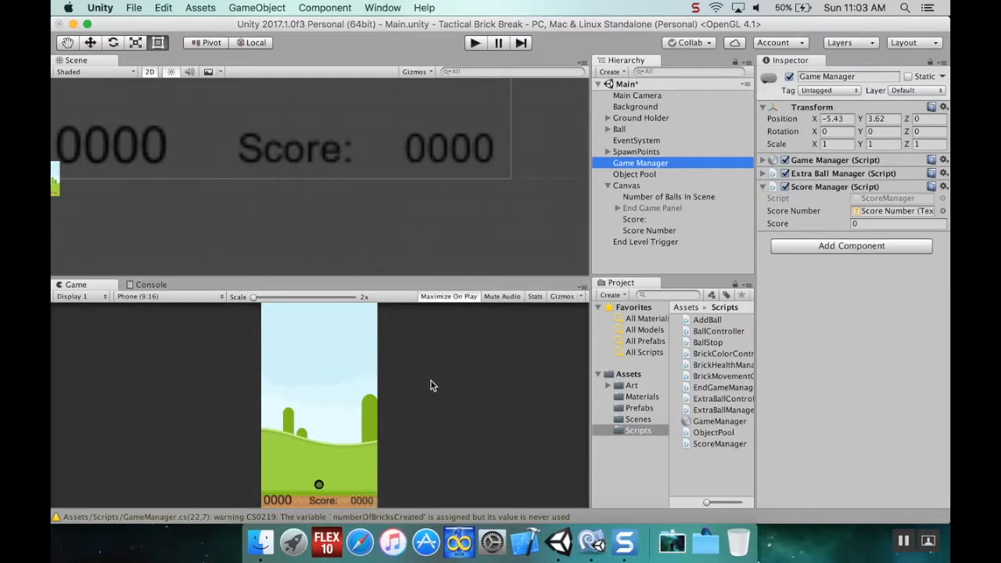
mouse_move(367, 503)
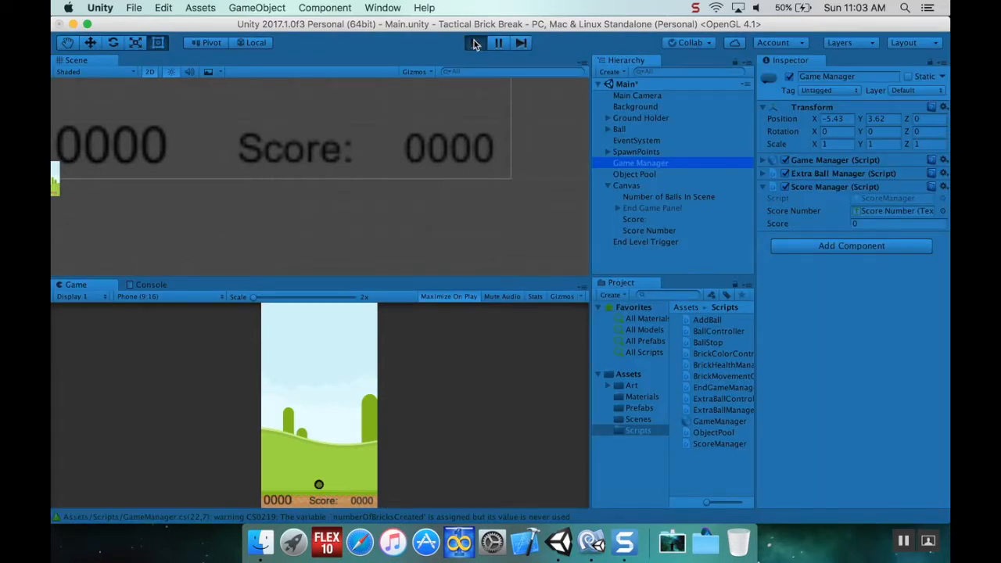
Enter Play mode to test the score display at 0.
click(476, 43)
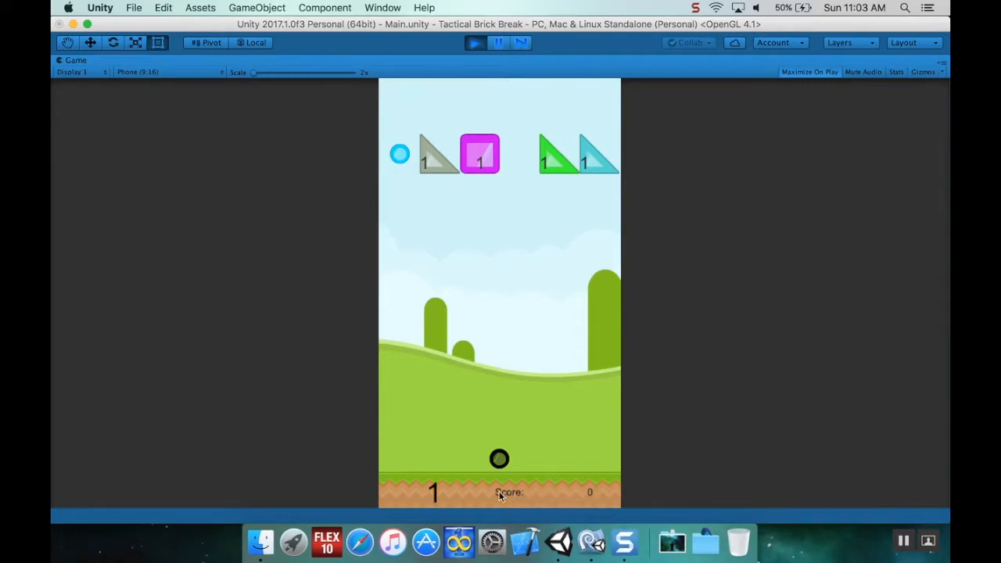
mouse_move(491, 37)
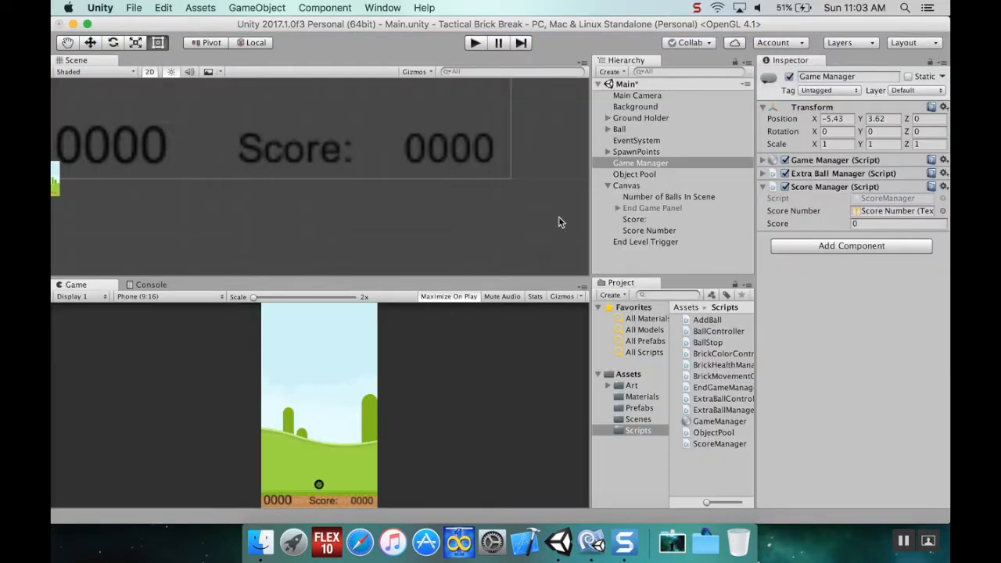
Enable Best Fit on the Score label text so it resizes like Score Number.
click(649, 229)
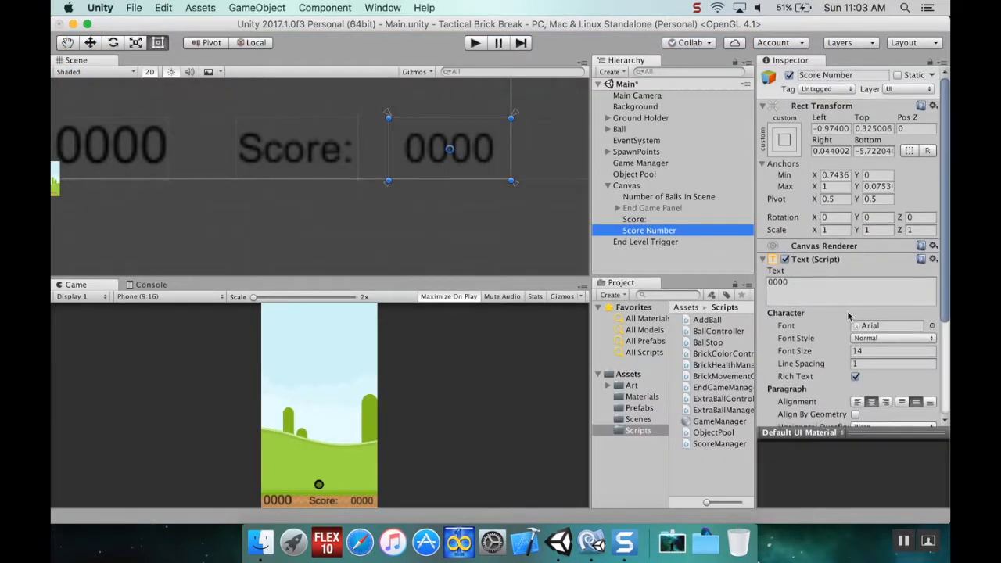
scroll(down, 3)
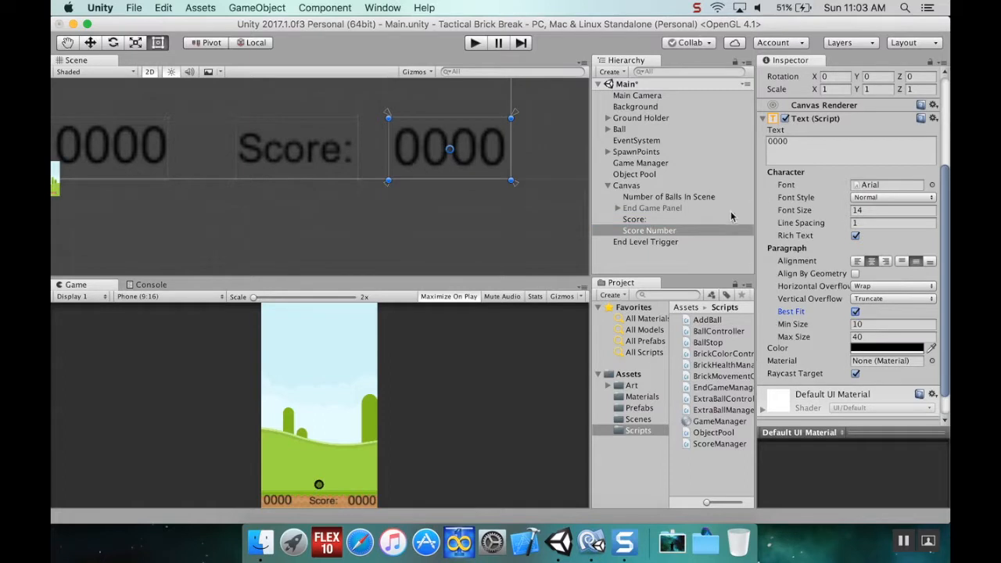
click(635, 219)
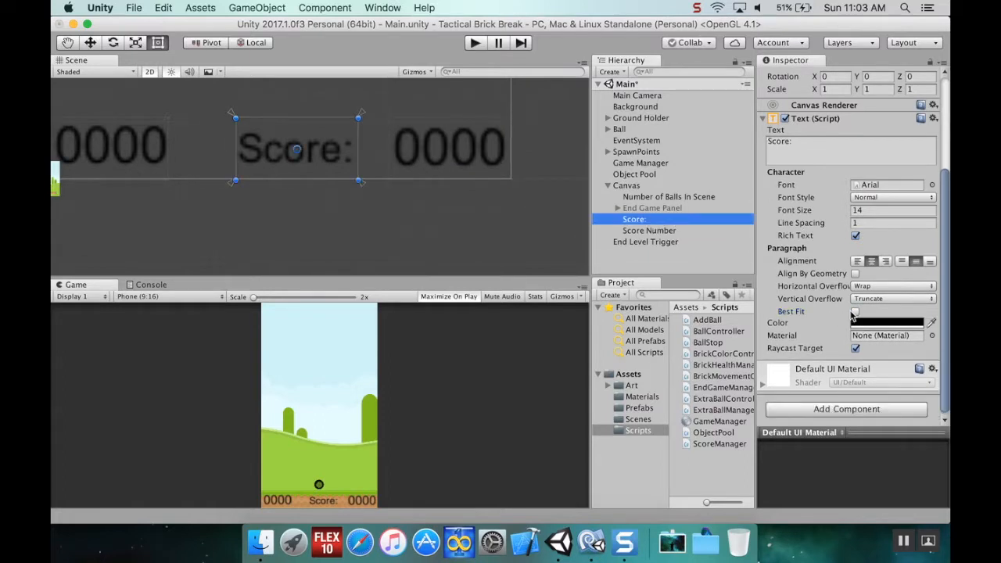
click(854, 311)
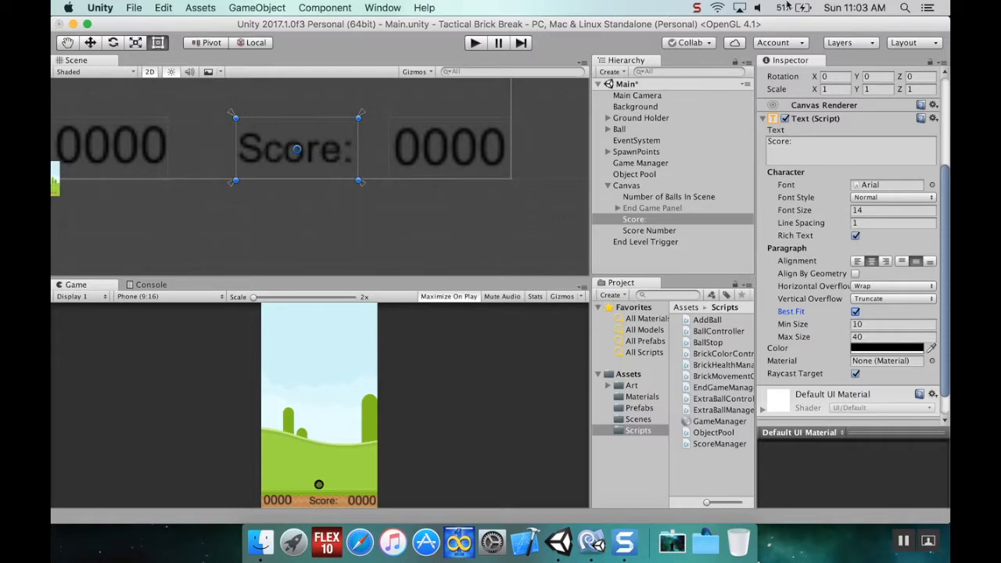
Run and stop a quick playtest, then bring up the BrickHealthManager script.
click(474, 42)
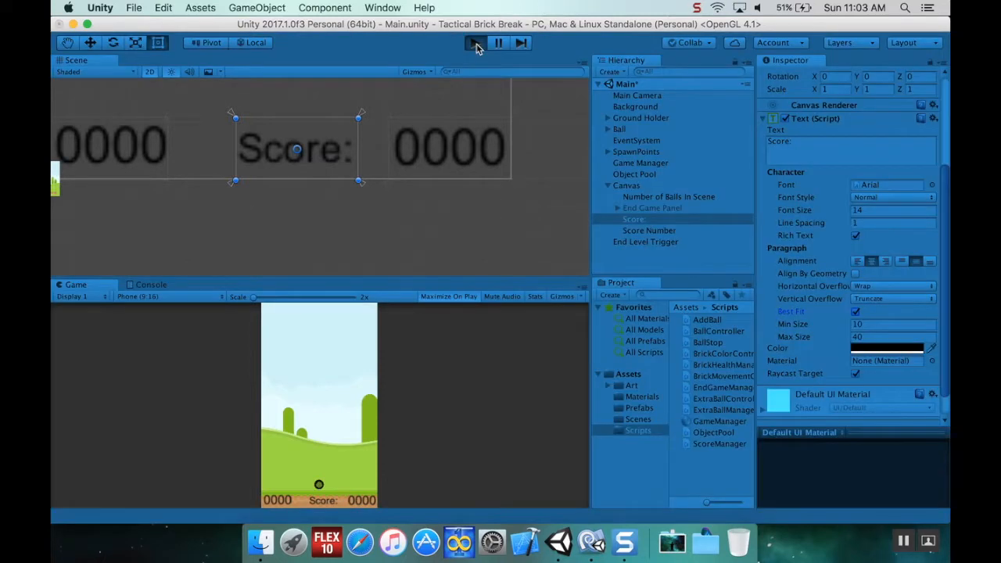
click(472, 42)
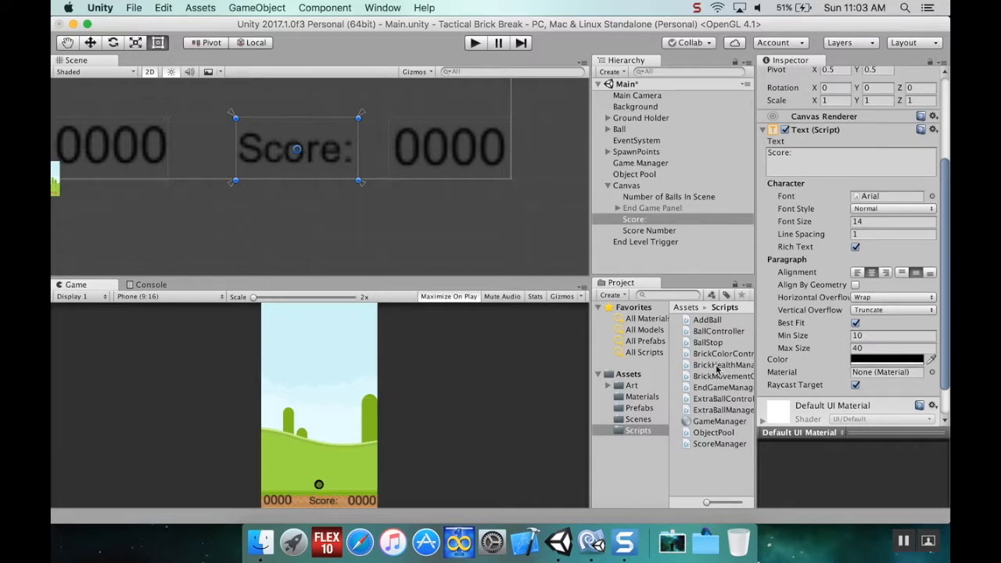
double_click(722, 364)
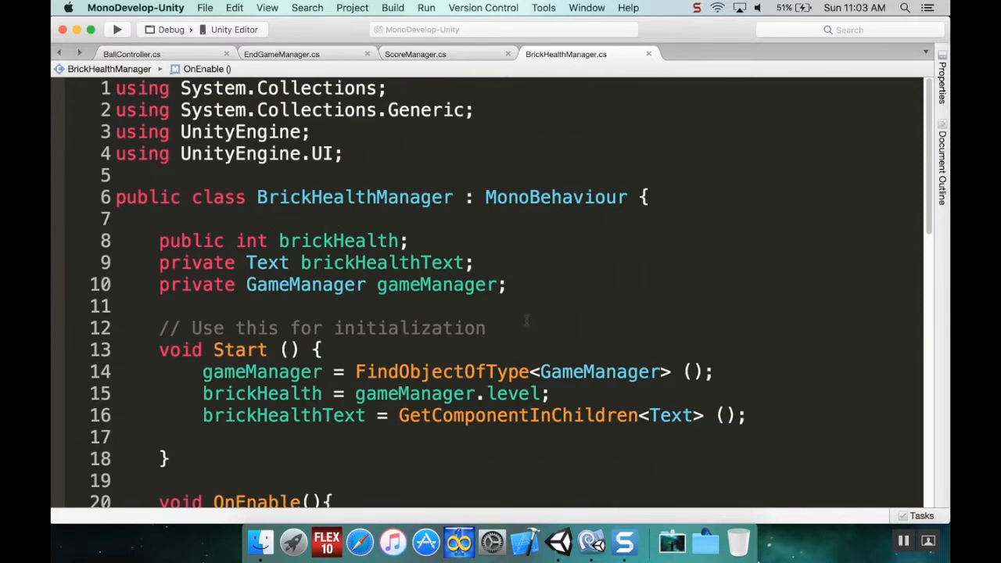
In Start, assign score = FindObjectOfType<ScoreManager>() after declaring the score field.
click(507, 285)
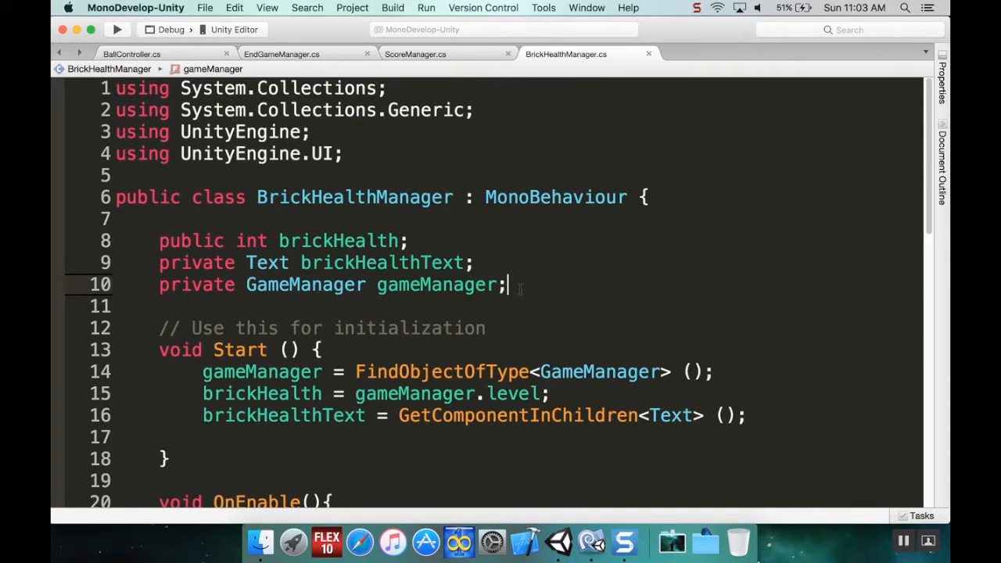
text(private ScoreManager score;)
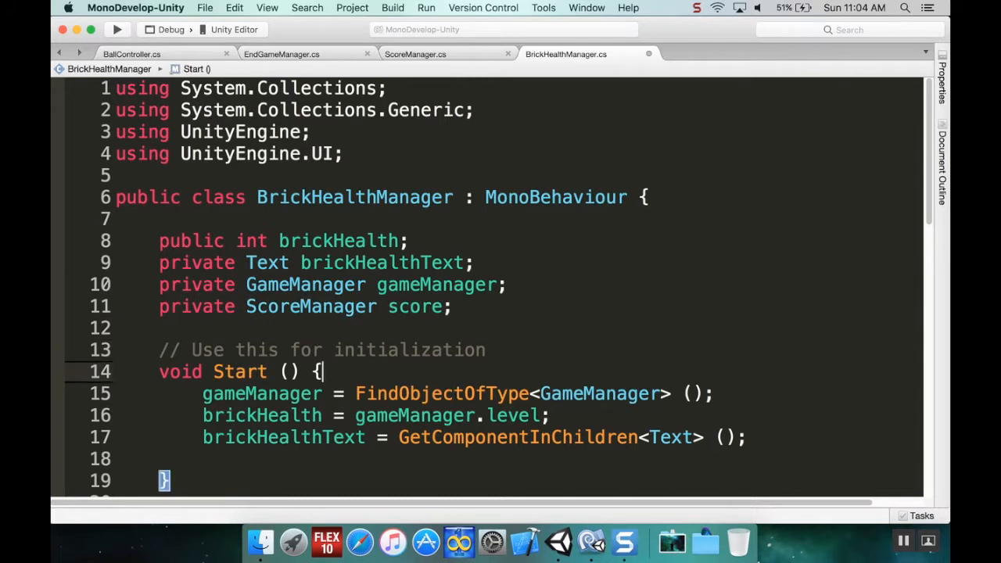
key(Return)
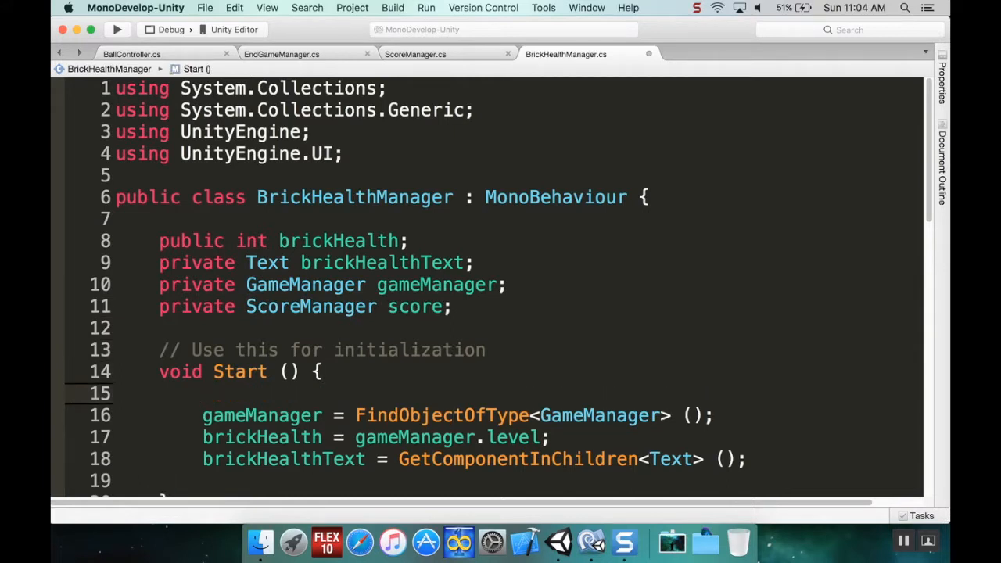
text(score)
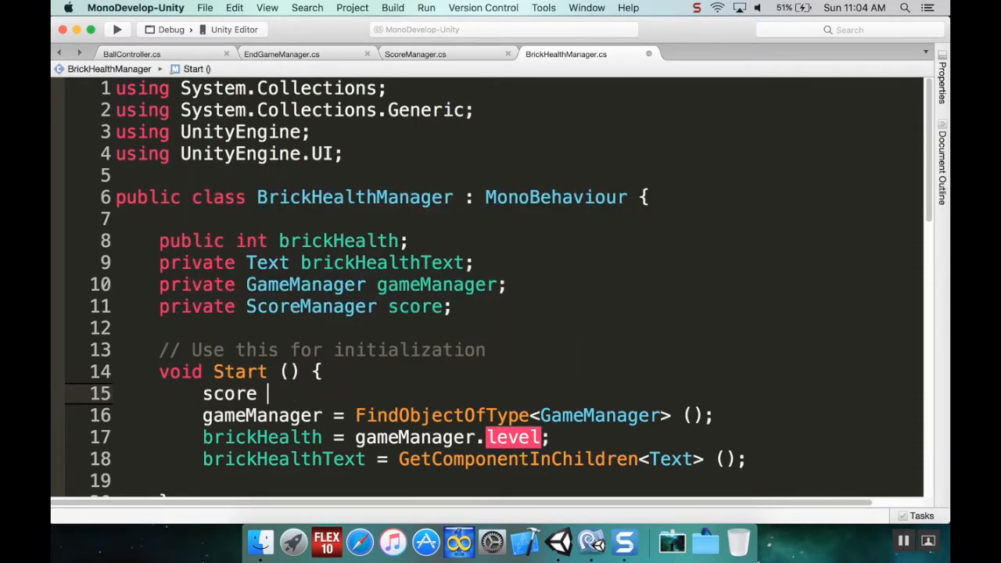
text(= FindObjectOfType)
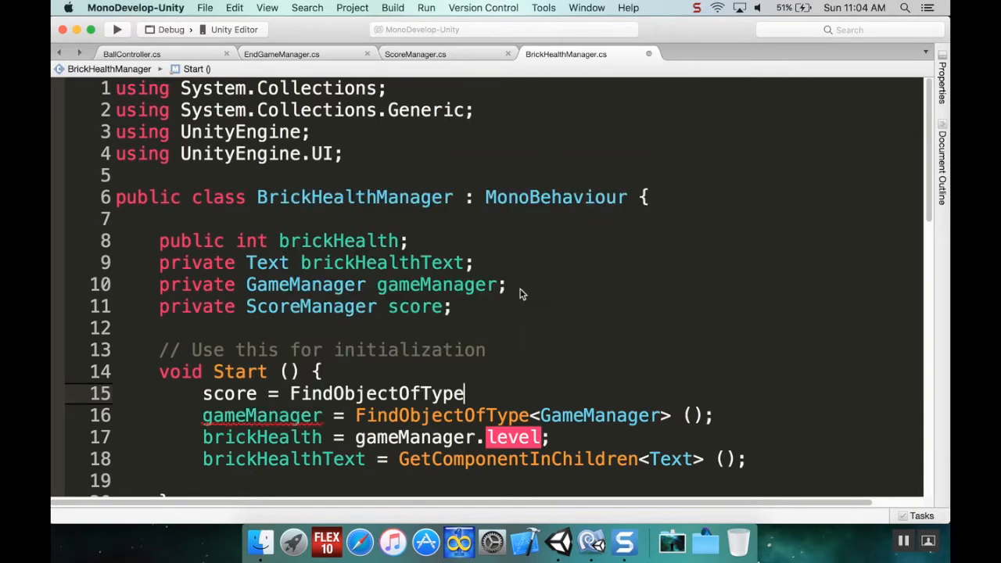
text(<ScoreManager> ();)
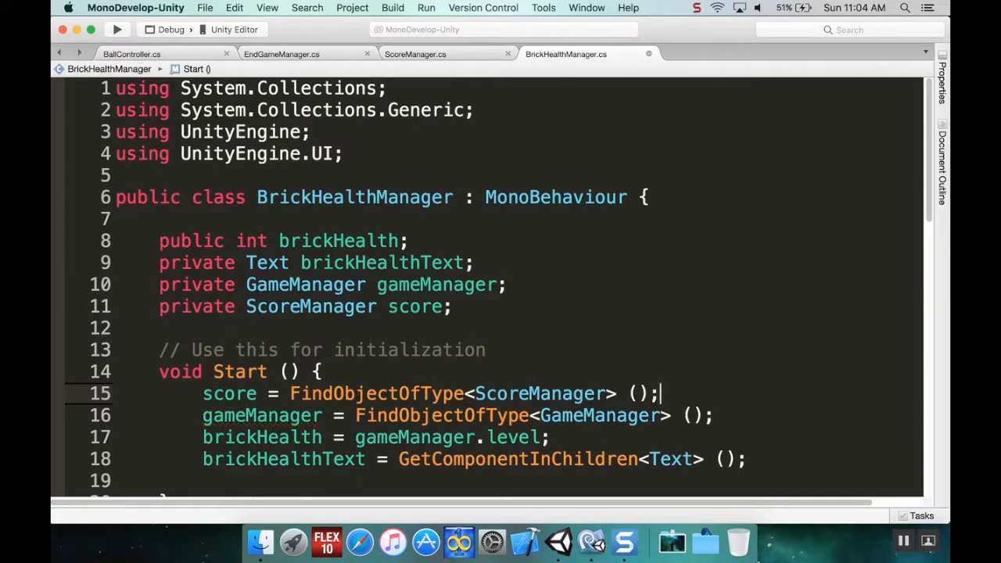
Review ScoreManager's IncreaseScore, then add a blank line under //Destroy Brick in Update.
scroll(down, 3)
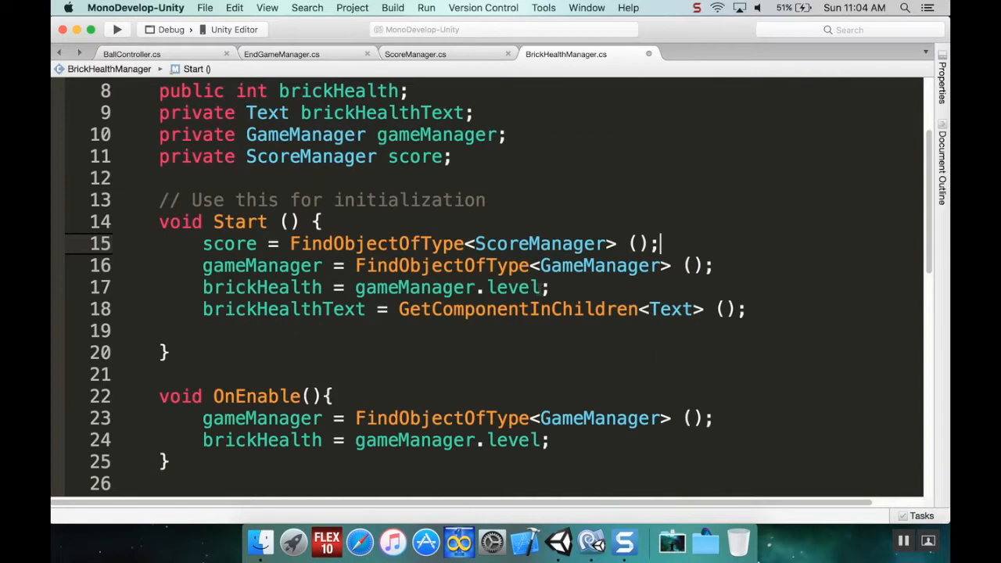
scroll(down, 3)
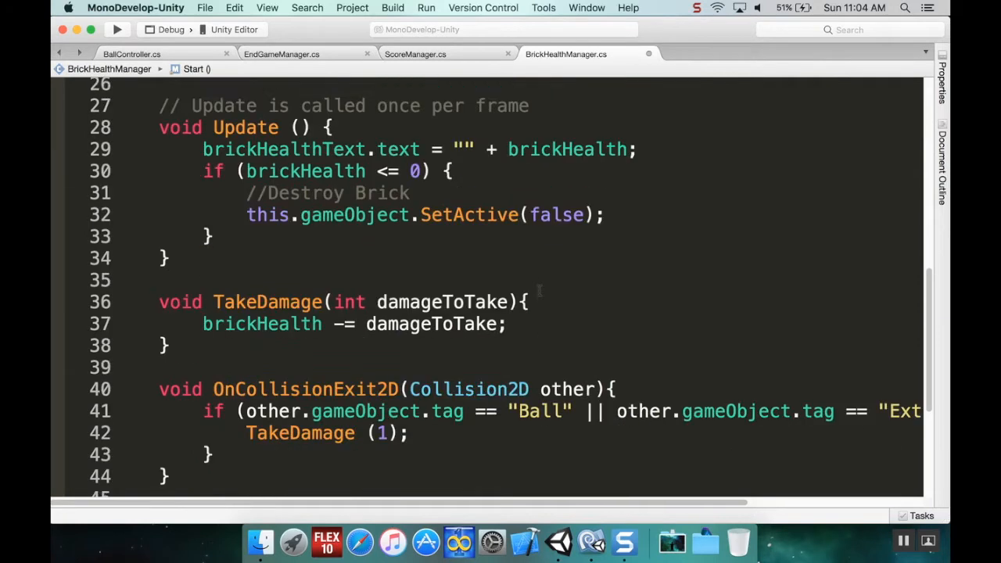
scroll(down, 3)
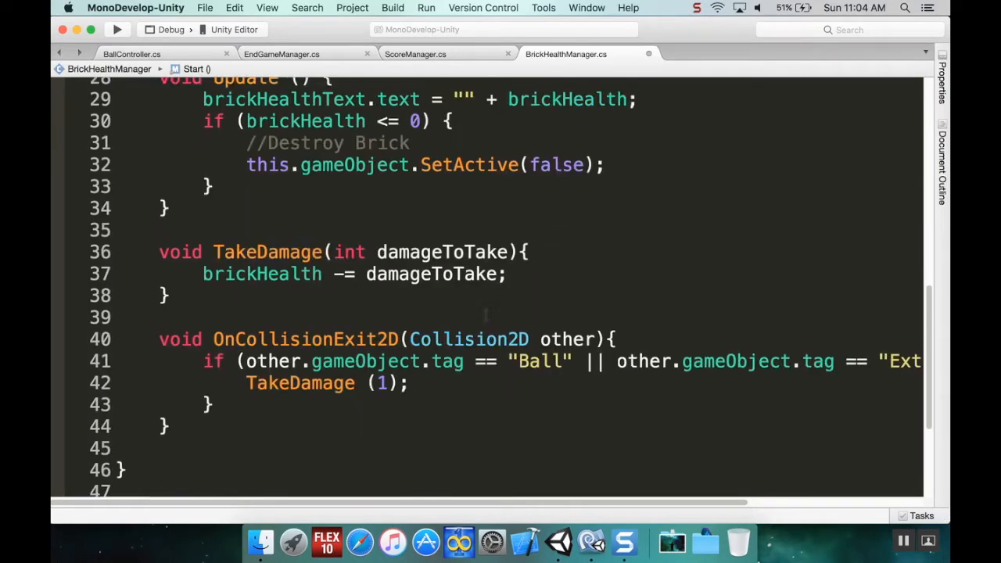
scroll(up, 3)
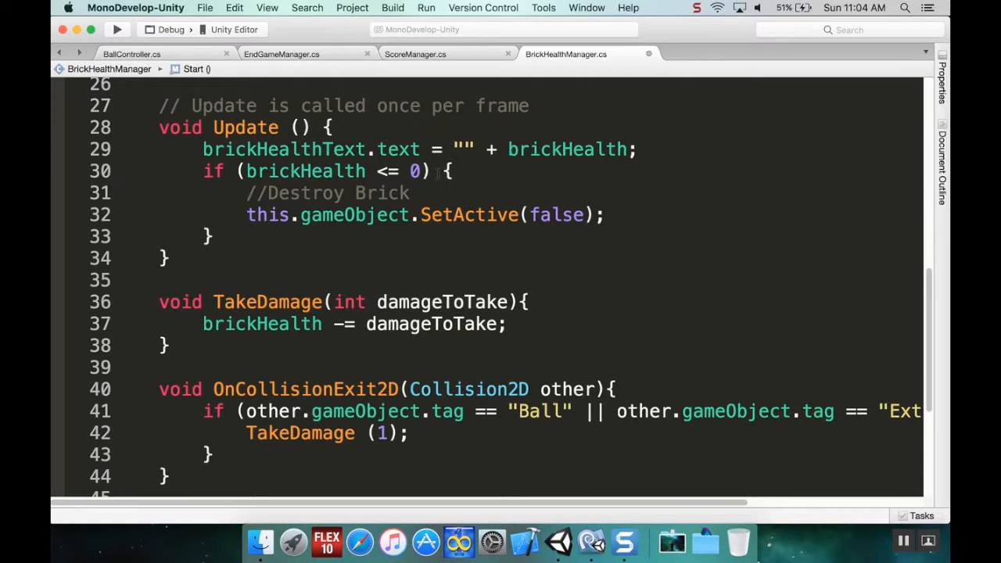
mouse_move(394, 260)
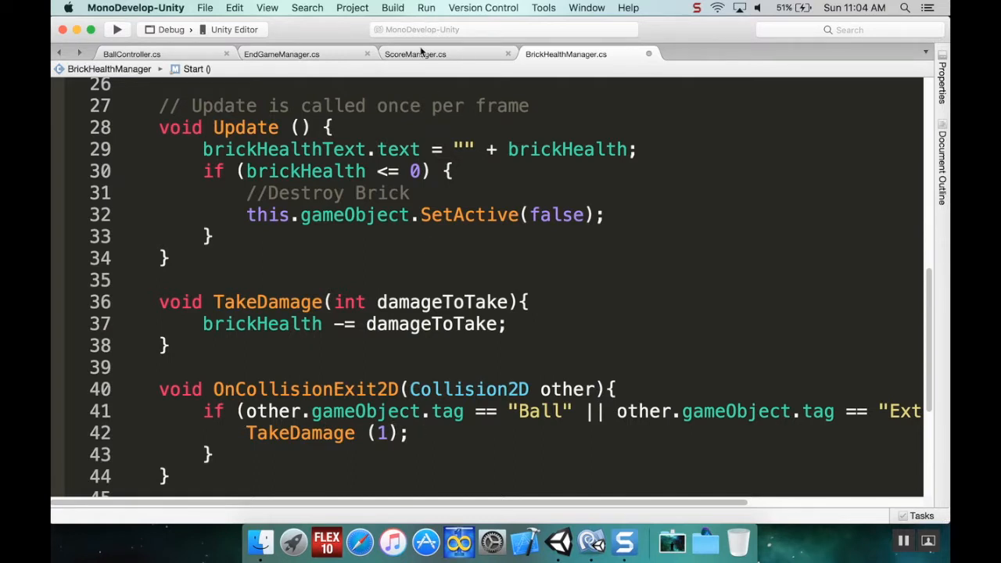
click(414, 53)
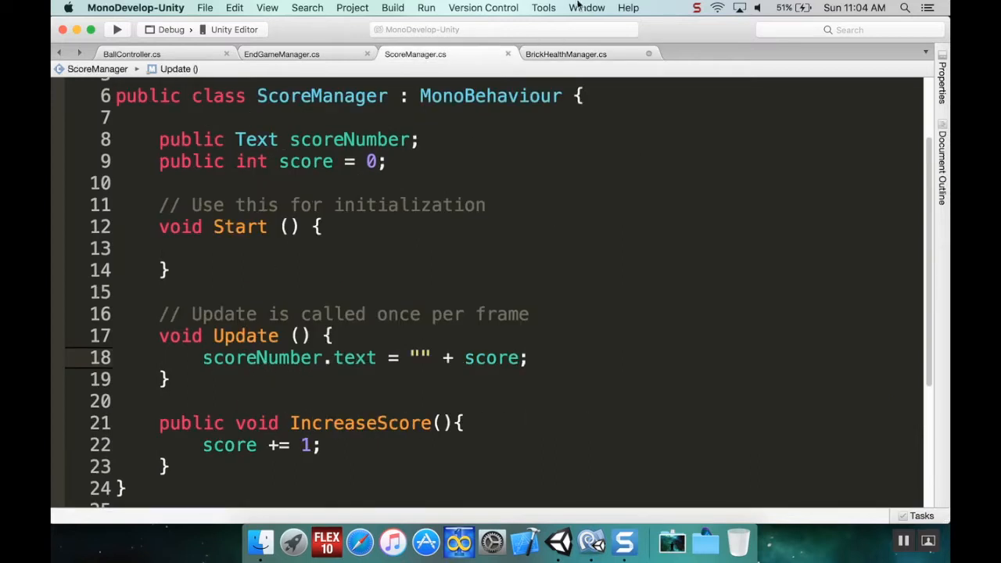
click(566, 53)
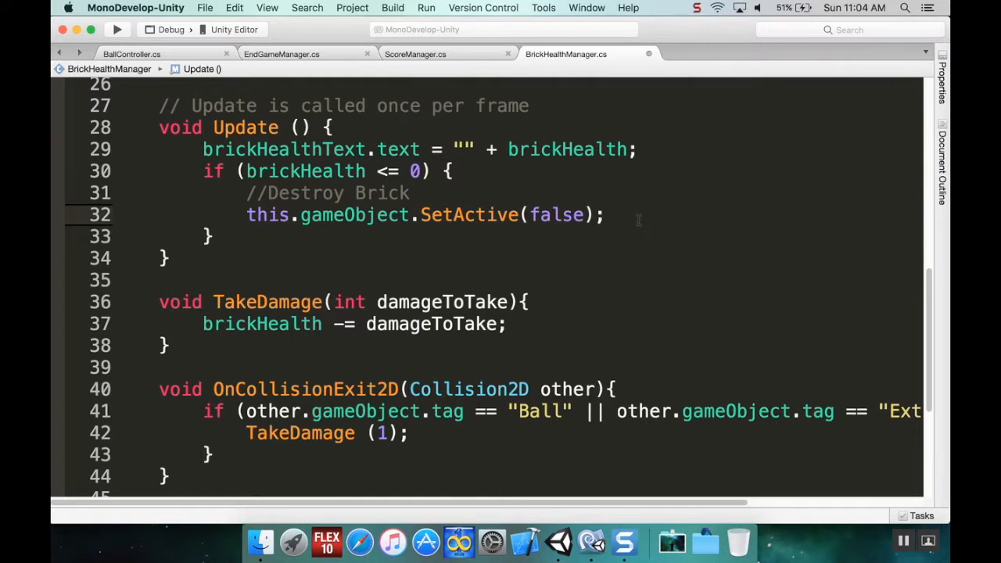
key(return)
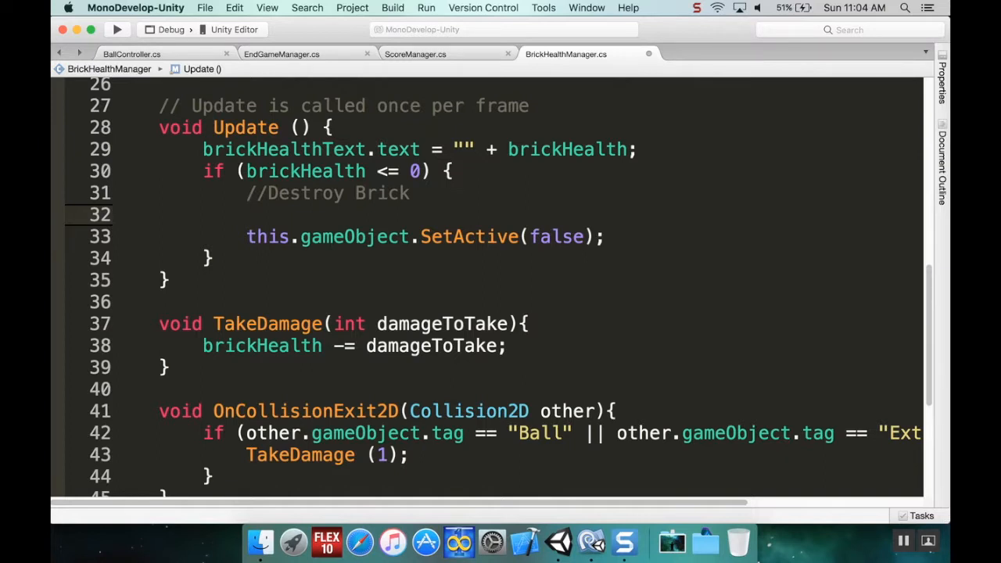
Call score.IncreaseScore(); in the destroy branch of BrickHealthManager's Update.
click(247, 215)
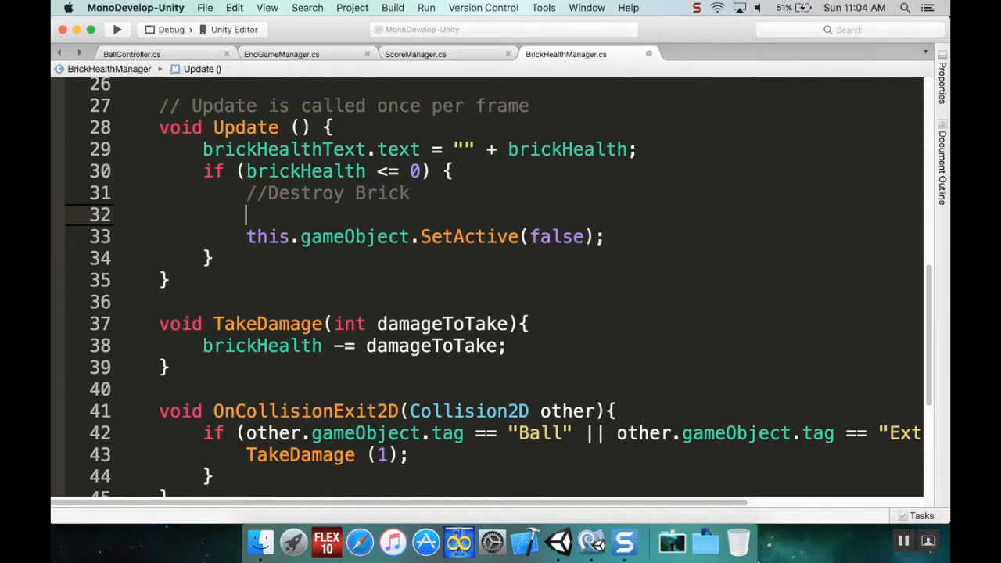
text(score.)
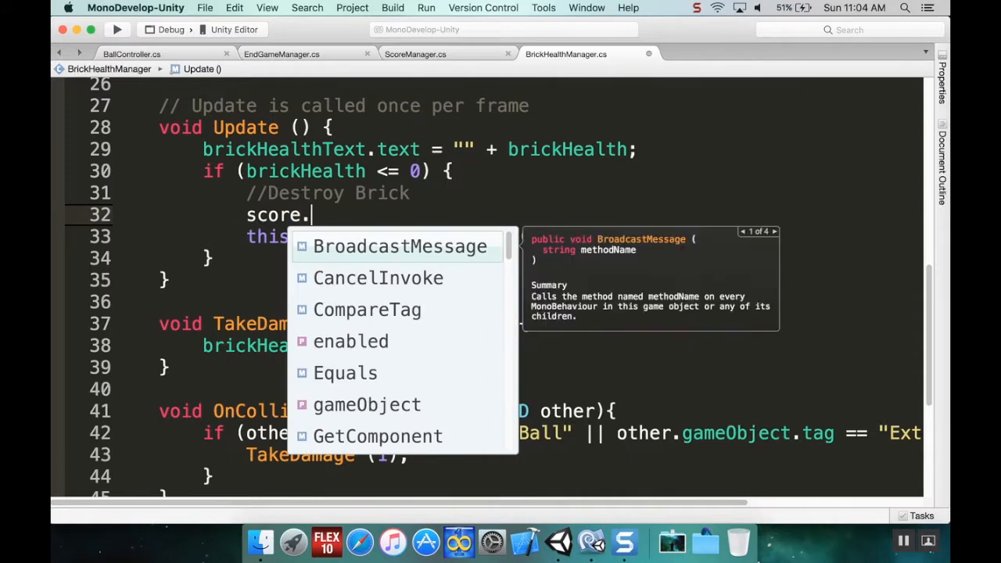
text(IncreaseScore)
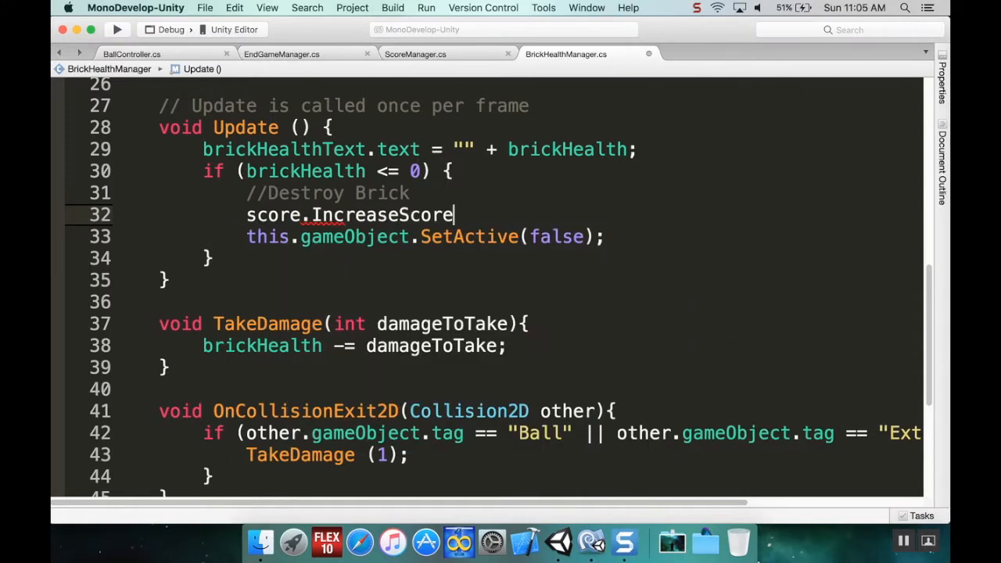
text(();)
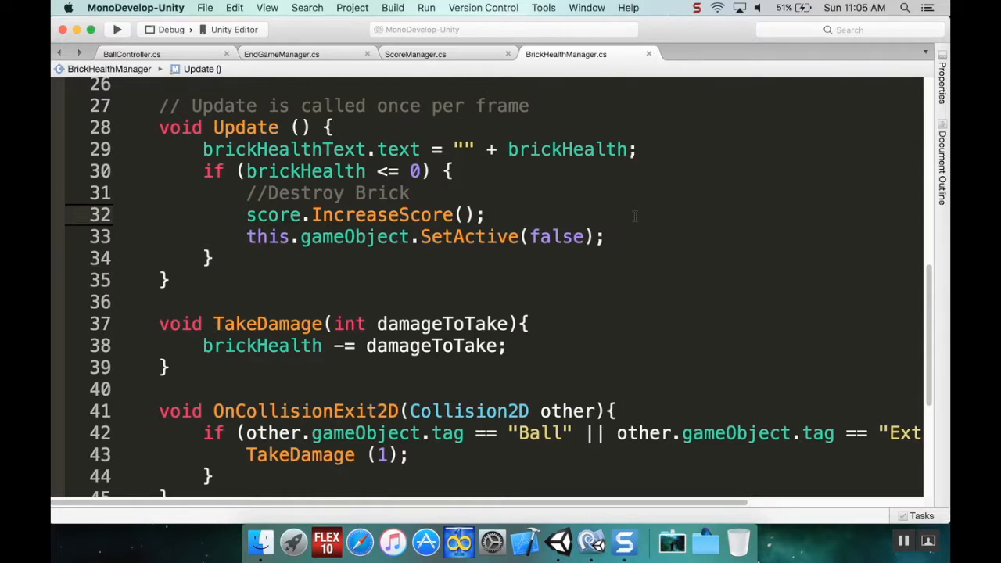
mouse_move(653, 225)
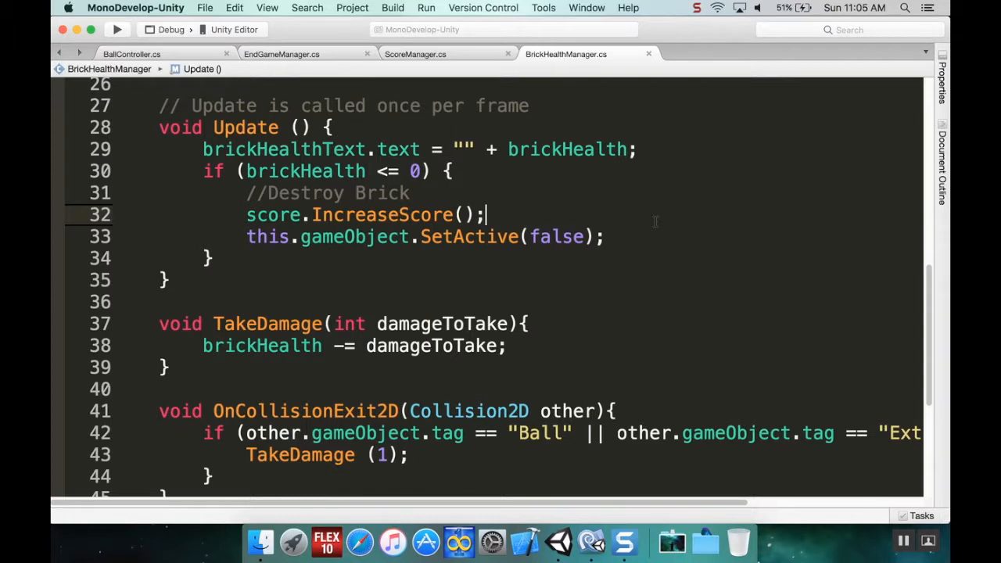
mouse_move(610, 288)
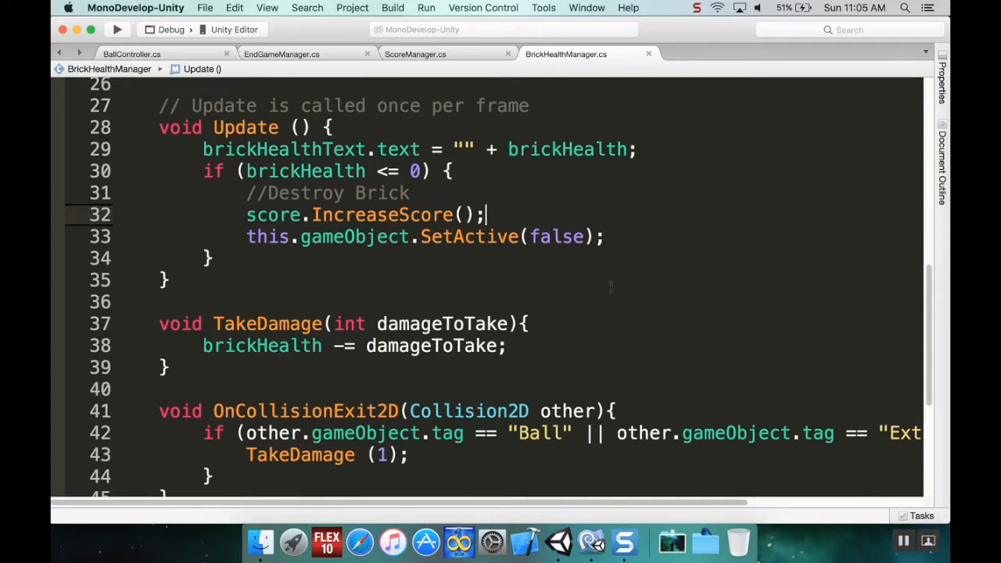
mouse_move(444, 78)
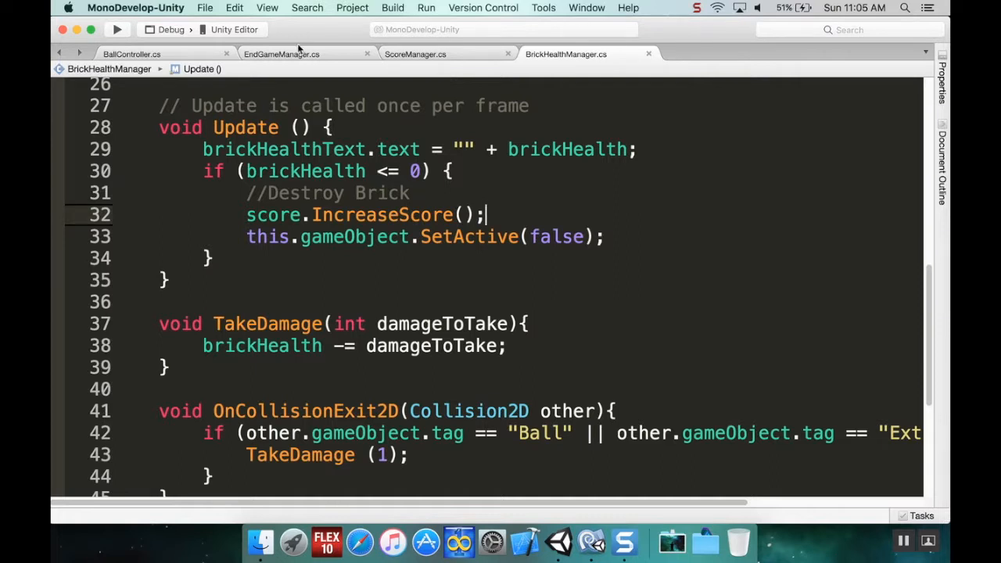
Return to ScoreManager and focus its score display line.
click(415, 54)
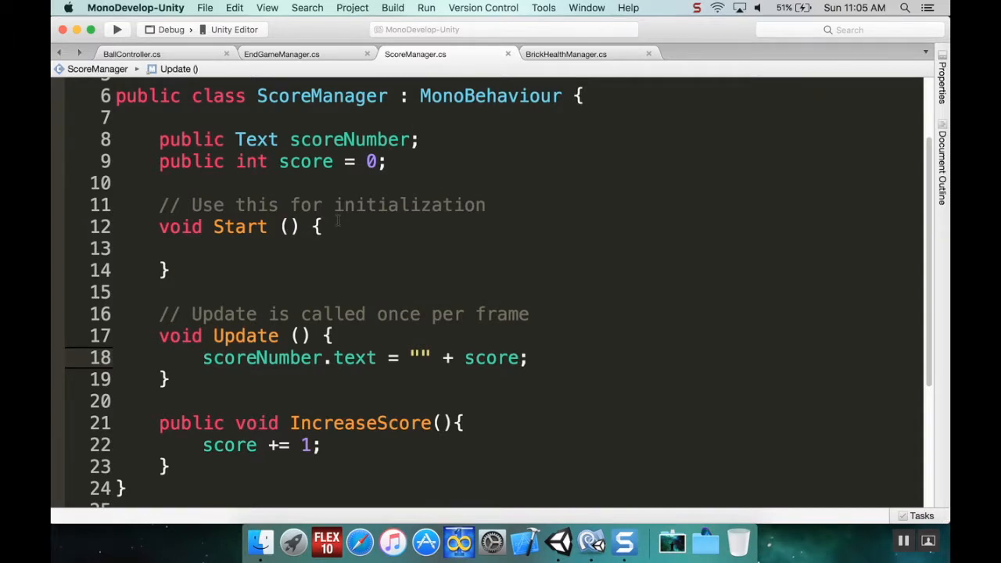
click(528, 357)
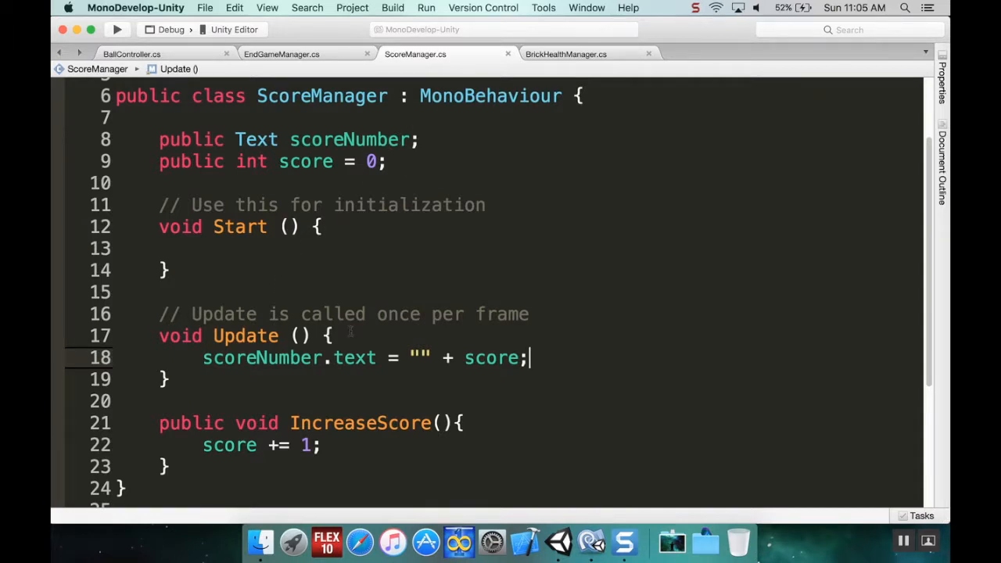
mouse_move(350, 331)
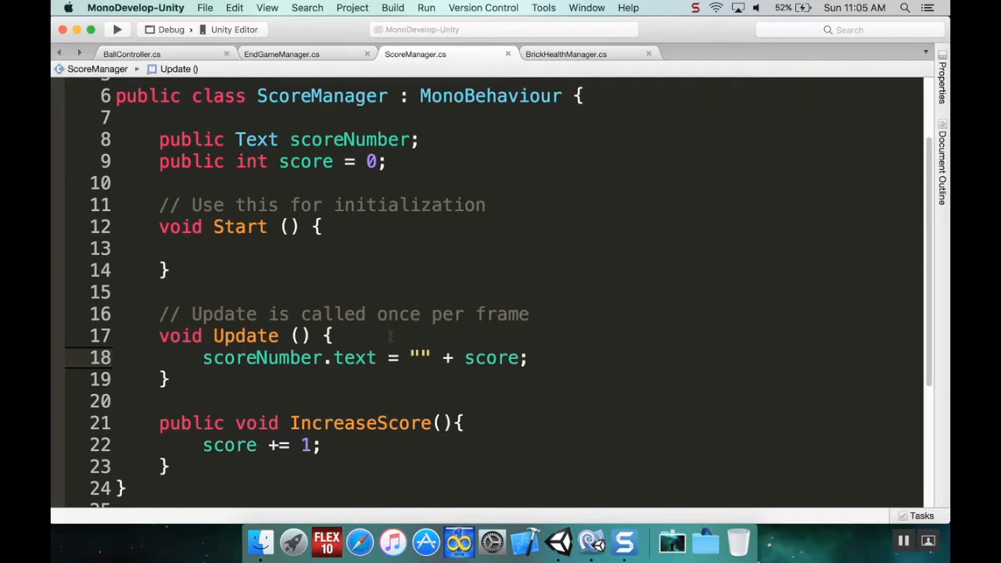
mouse_move(558, 539)
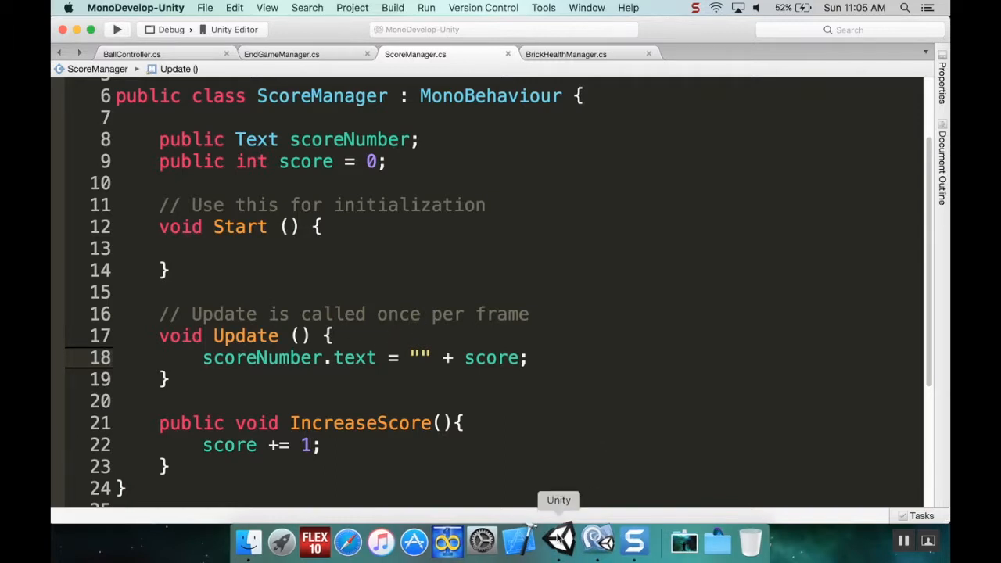
Play the game maximized in Unity and watch the score climb to 9 as bricks break.
click(558, 539)
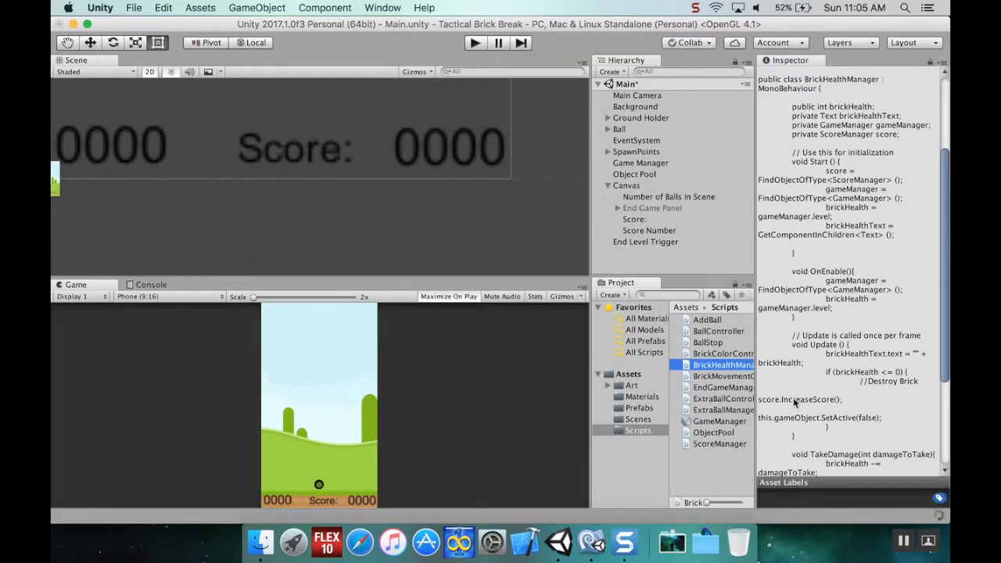
click(474, 42)
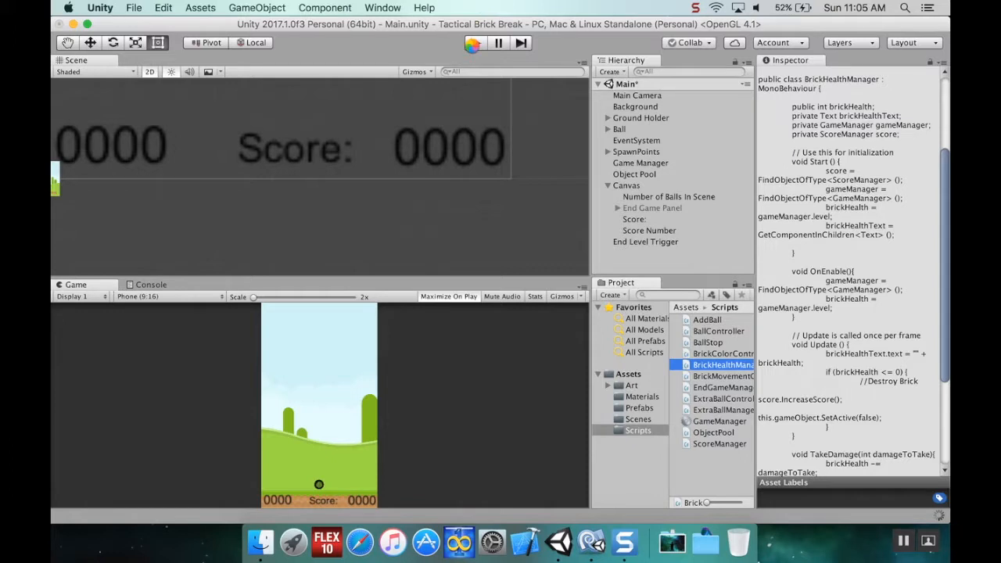
click(474, 42)
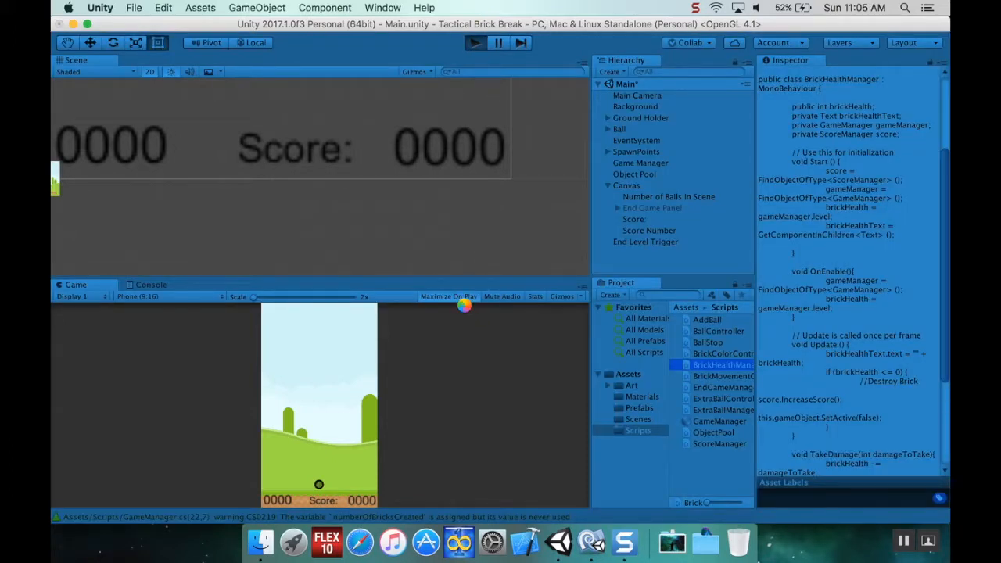
click(447, 297)
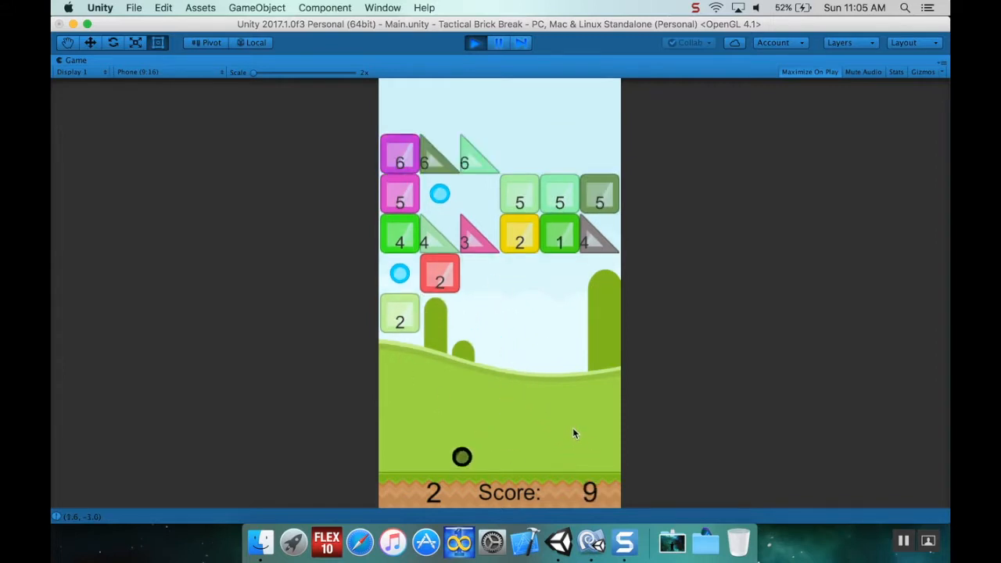
mouse_move(616, 503)
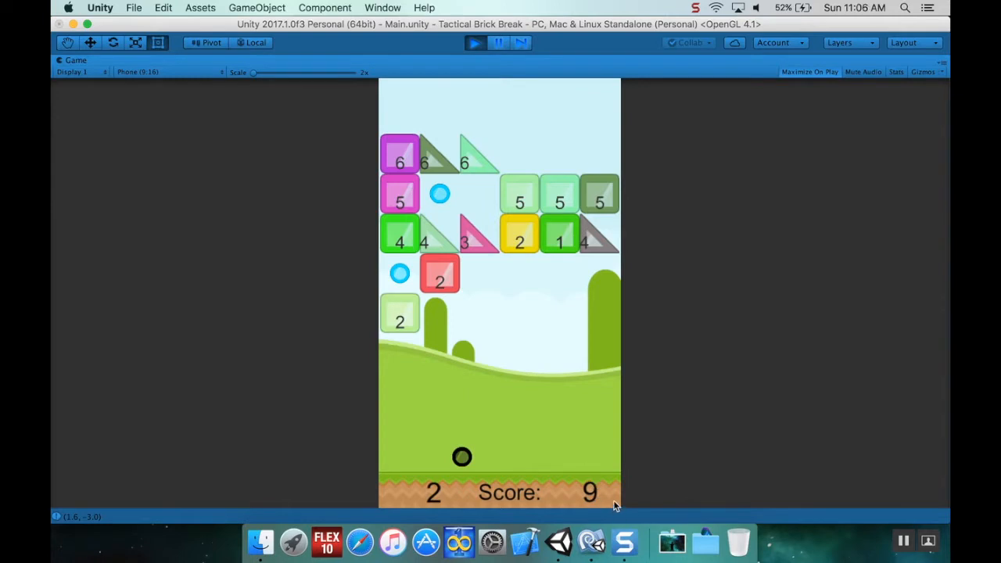